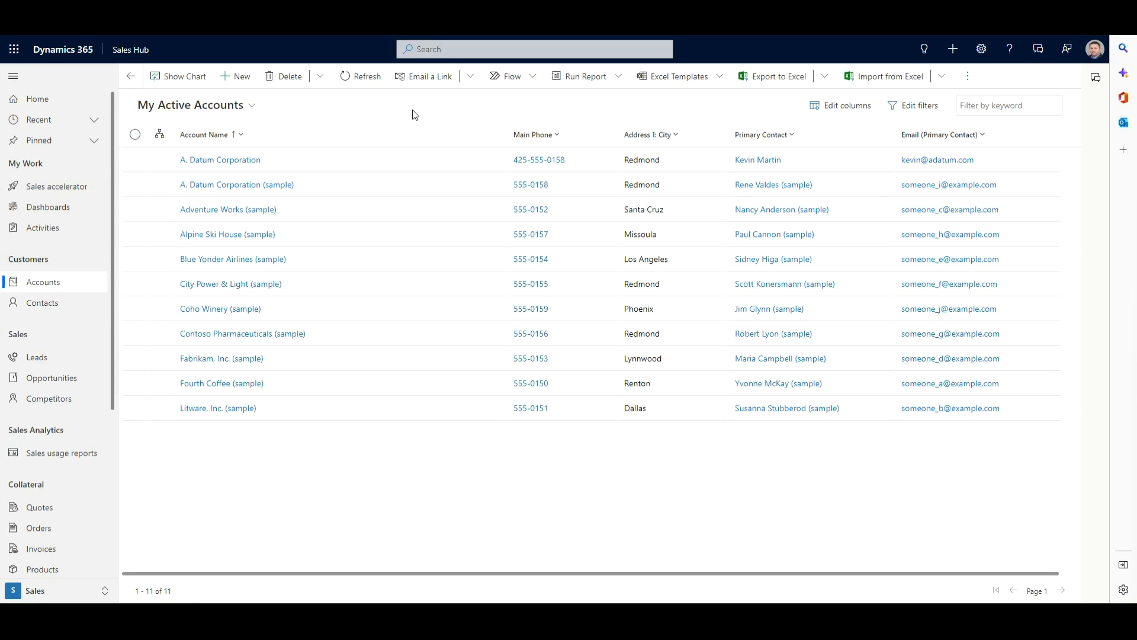
mouse_move(360, 54)
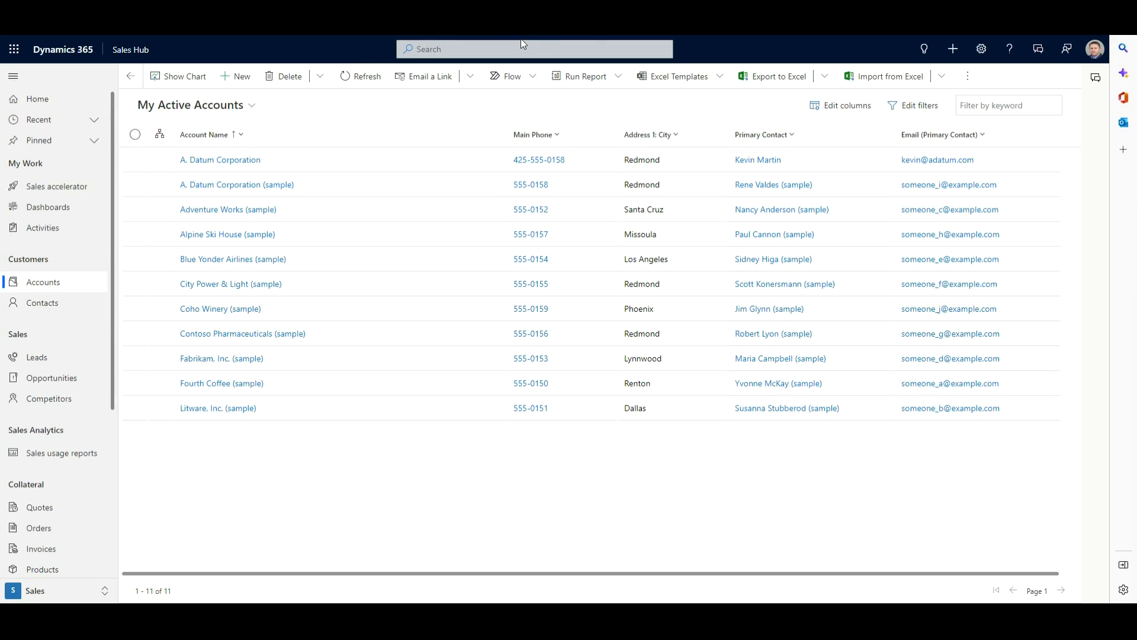
mouse_move(903, 49)
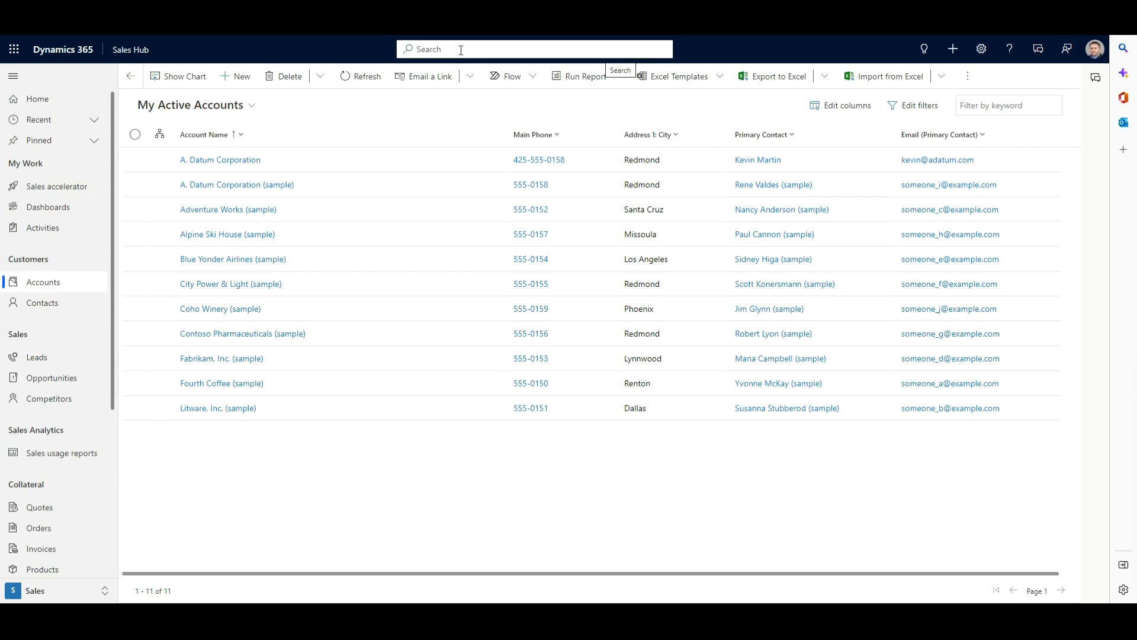
mouse_move(376, 53)
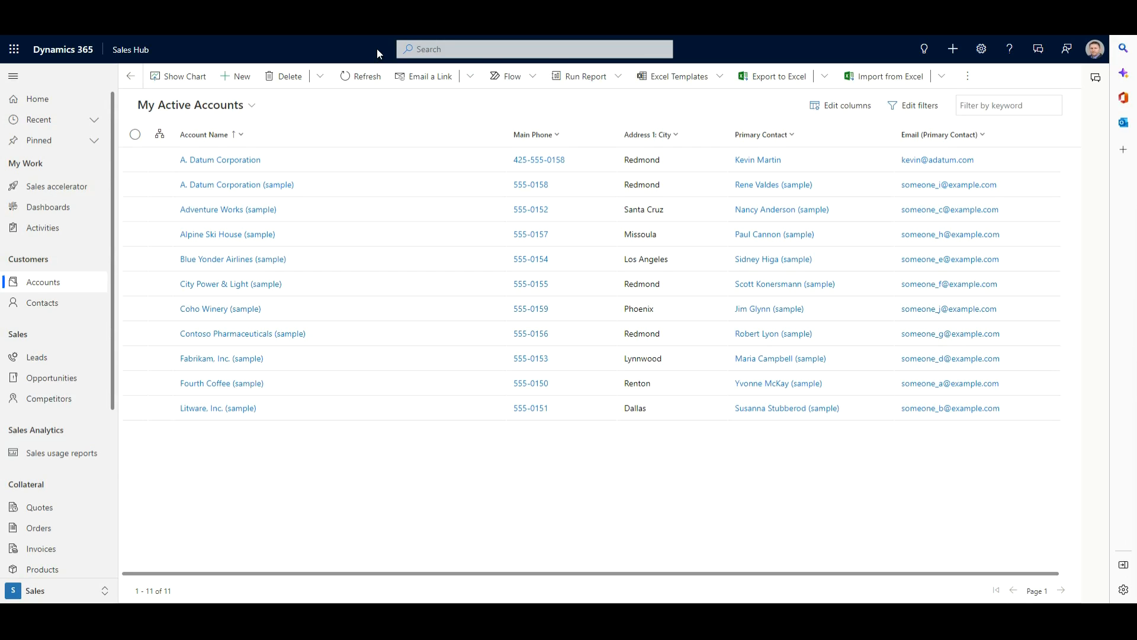
Step: Search globally for 'datum' and review the suggested A. Datum accounts, opportunities and leads
left_click(534, 48)
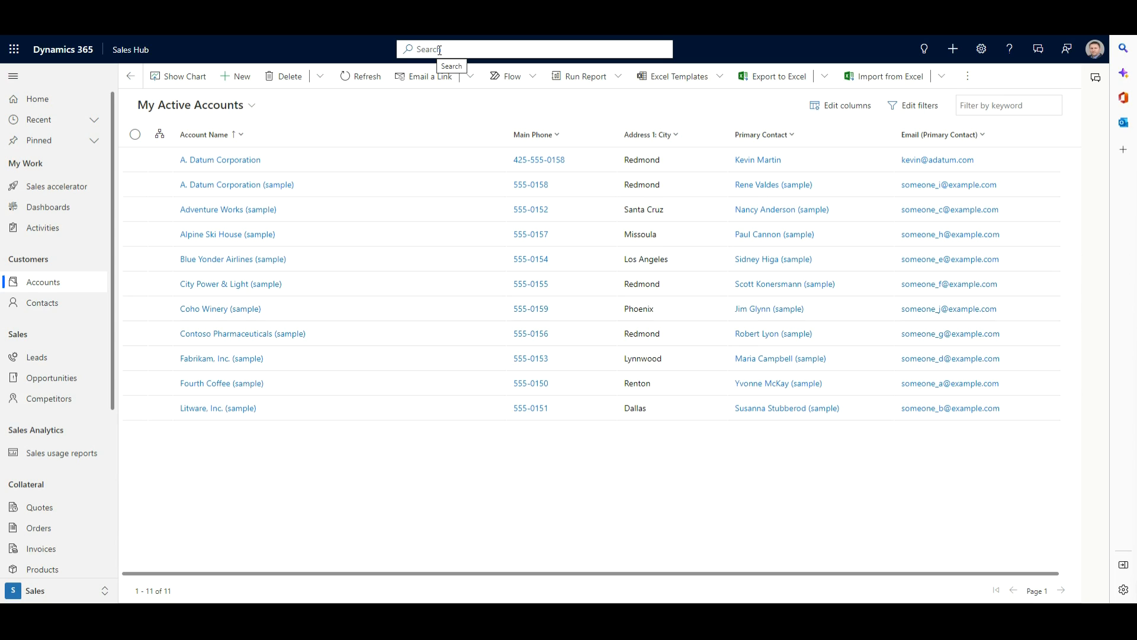
left_click(533, 49)
type("datum")
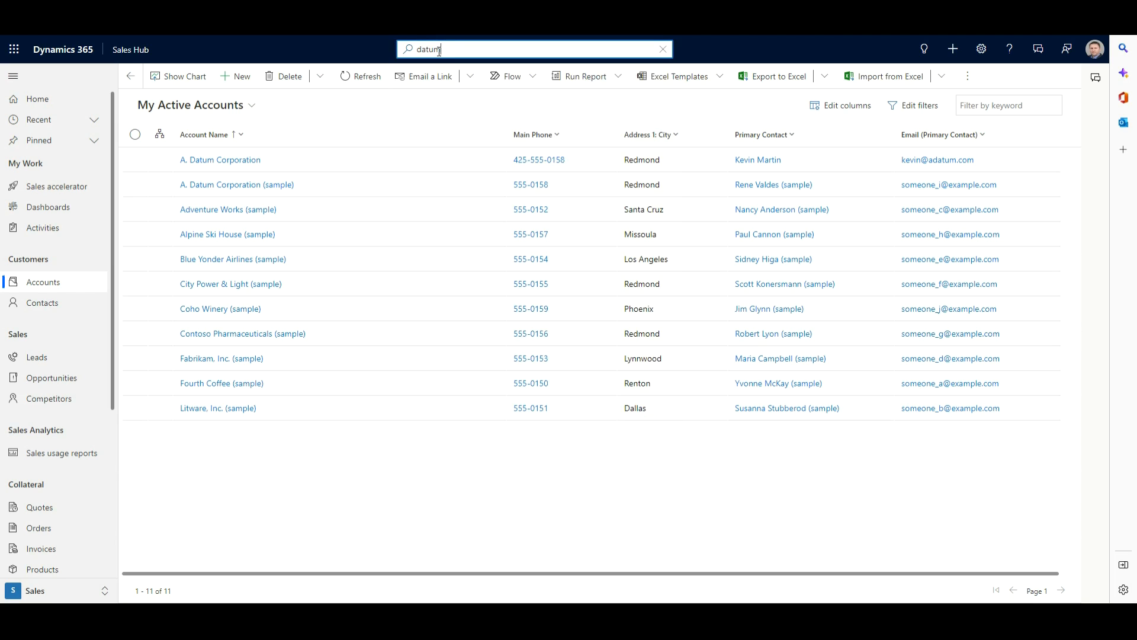
left_click(534, 50)
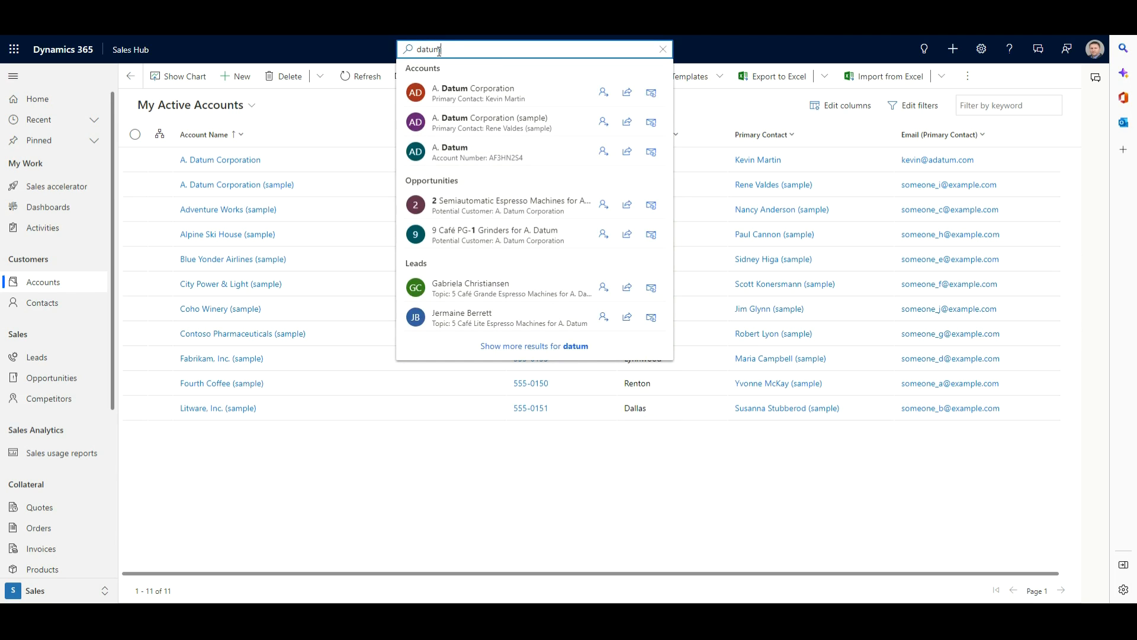
mouse_move(471, 92)
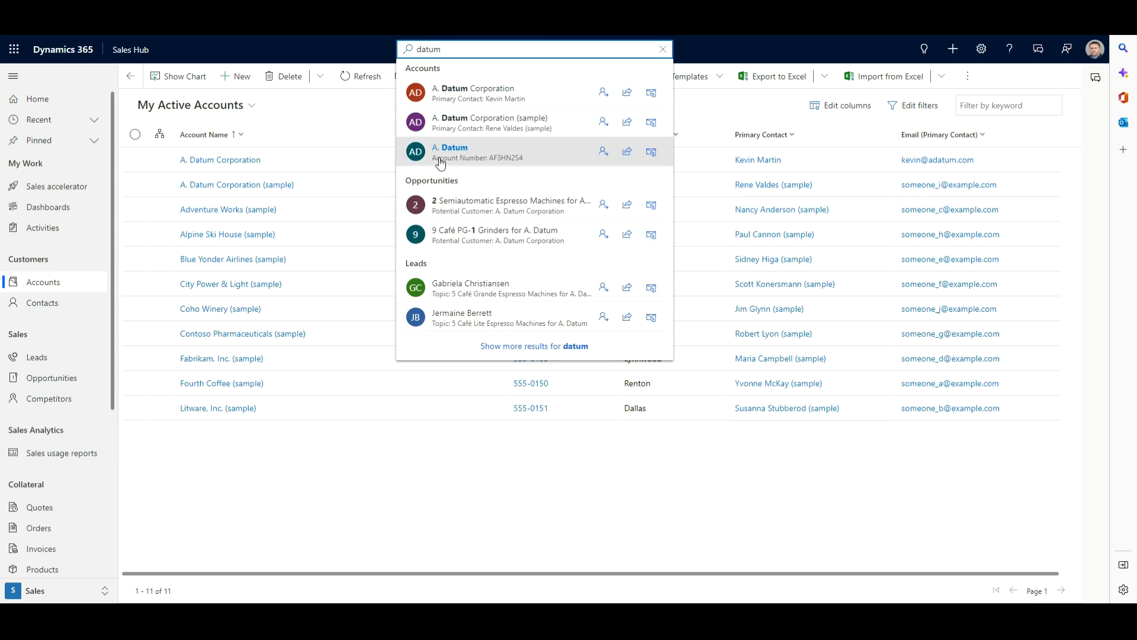
mouse_move(451, 233)
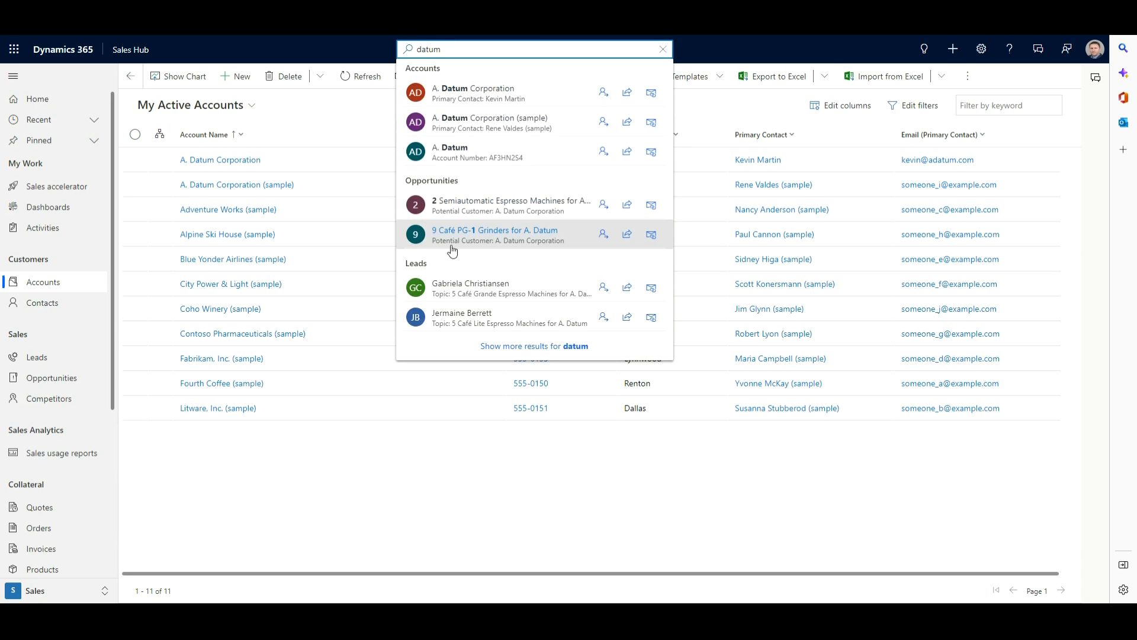
mouse_move(555, 73)
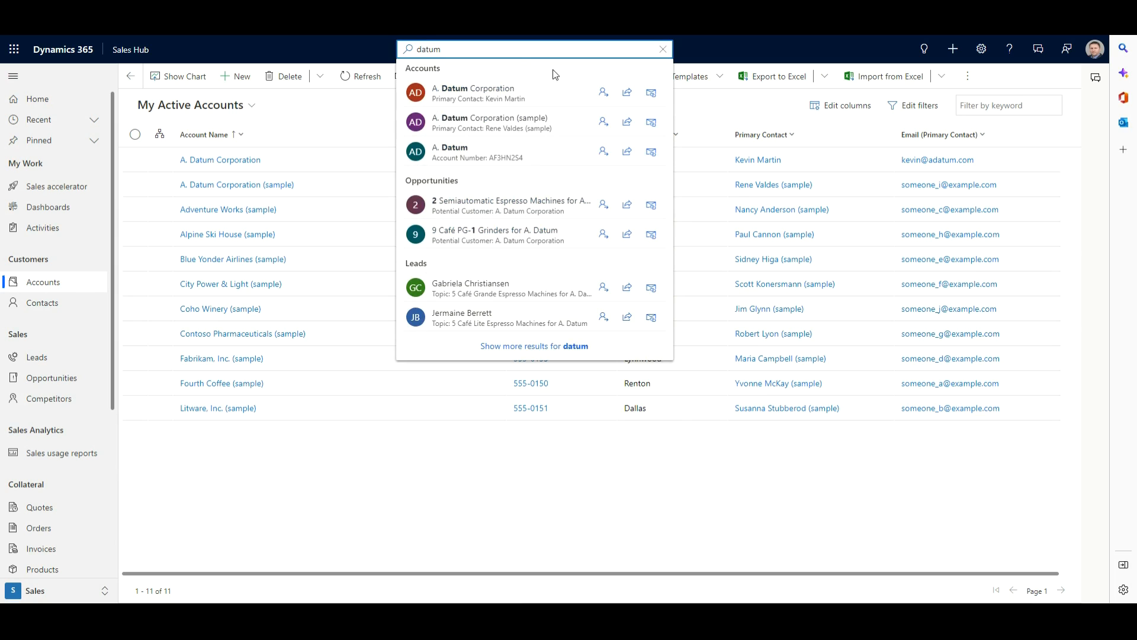
mouse_move(558, 77)
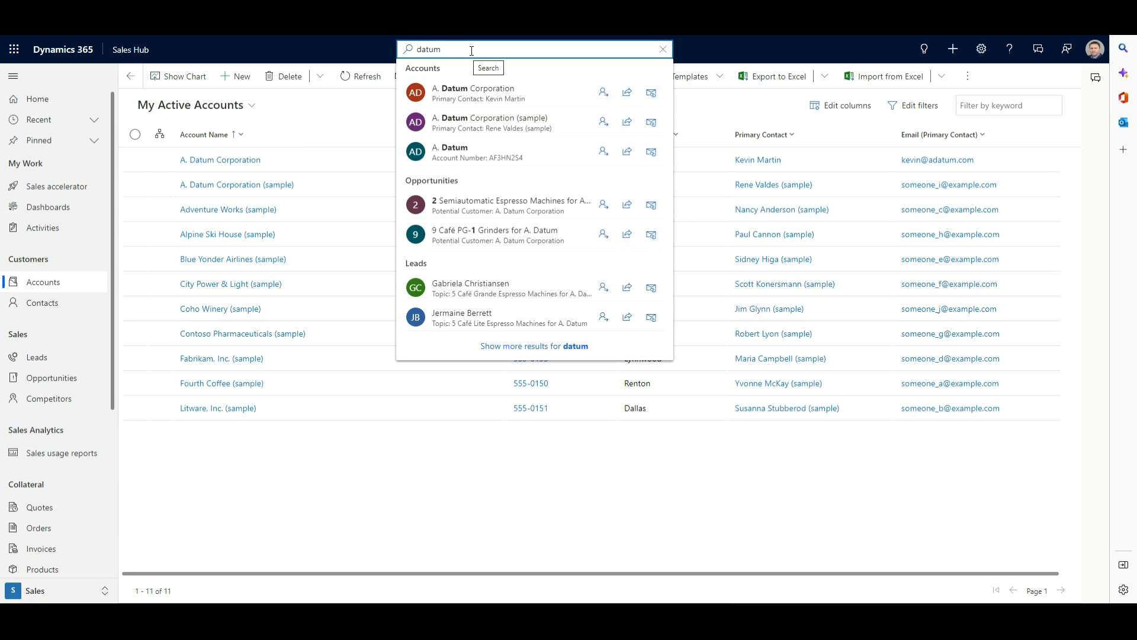
Step: Change the search term to 'run', then clear the search box to show recent searches
key("BackSpace")
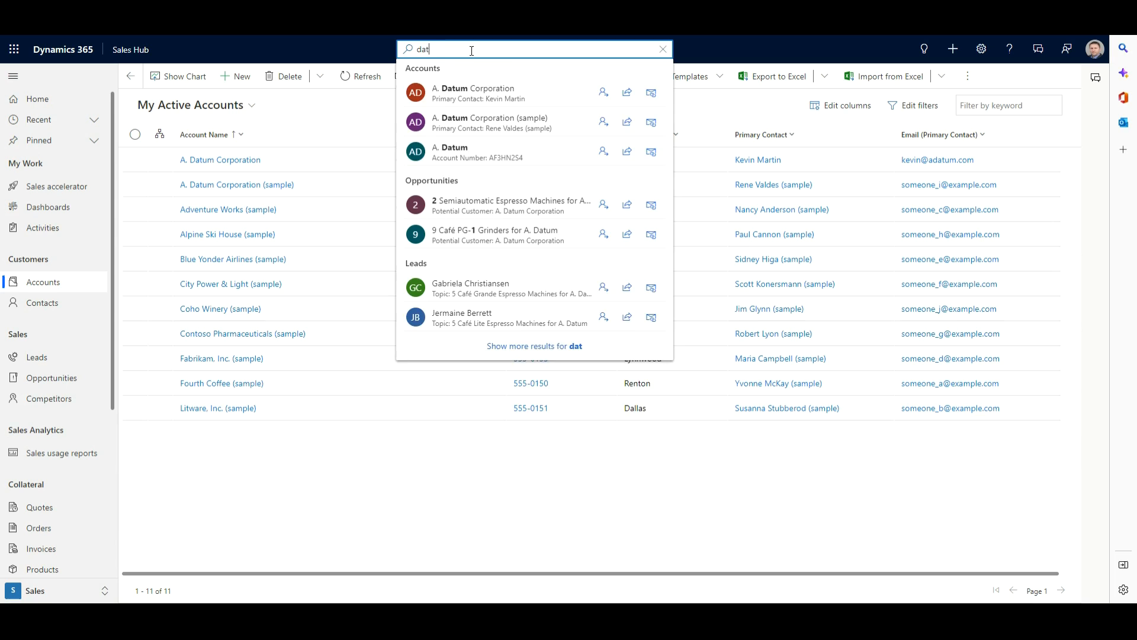
type("run")
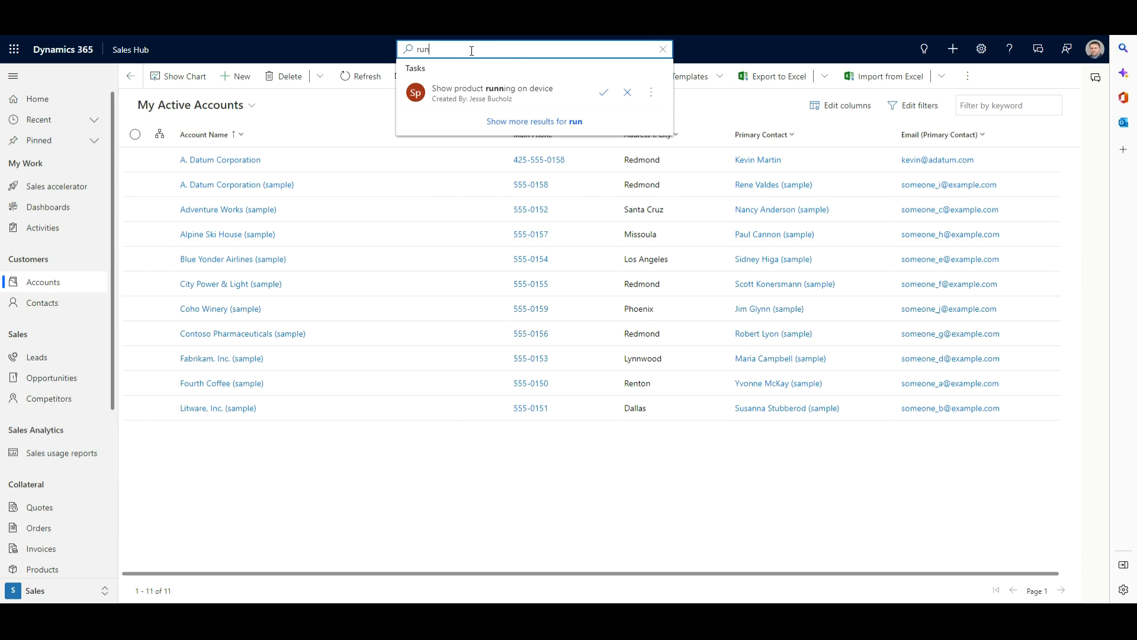
left_click(661, 49)
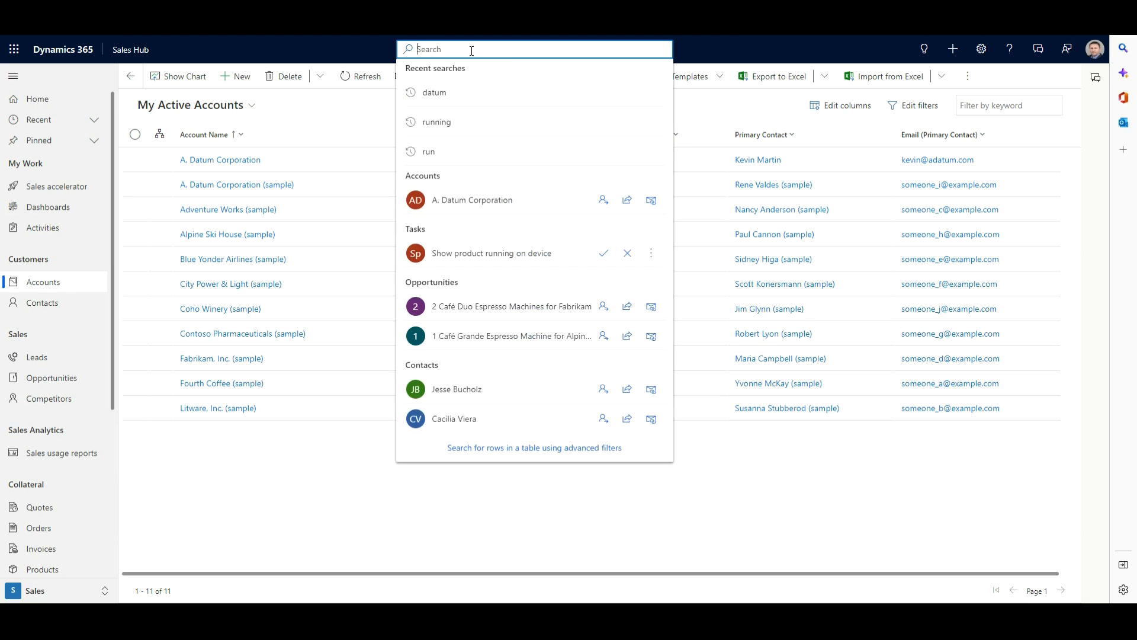
Step: Search for the misspelled term 'datam' and review the suggested A. Datum records
type("datam")
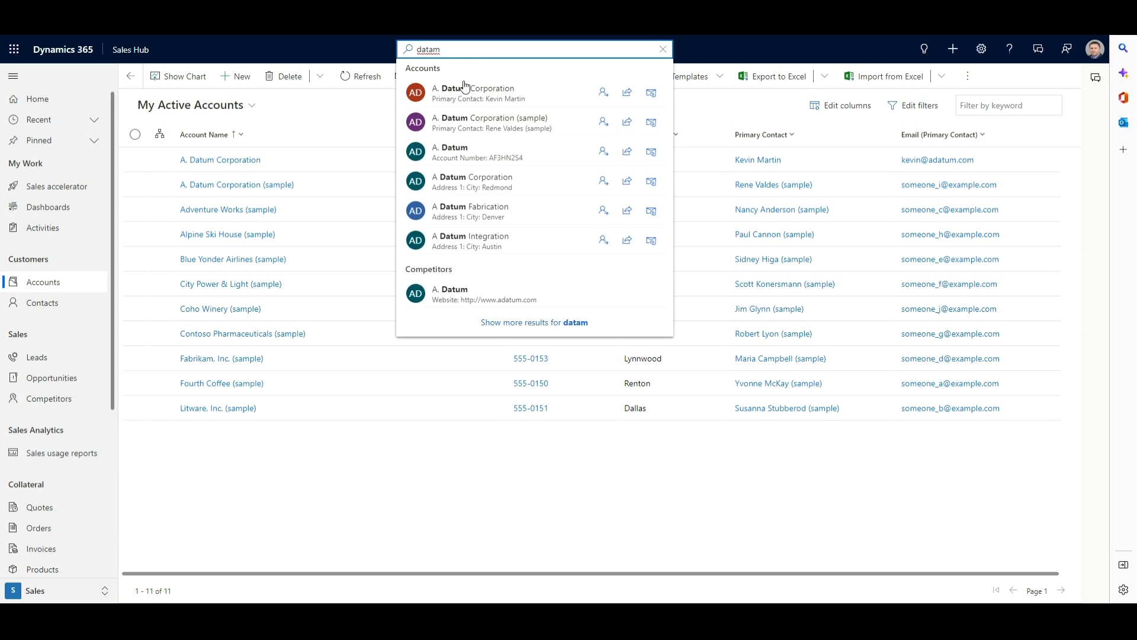
mouse_move(484, 272)
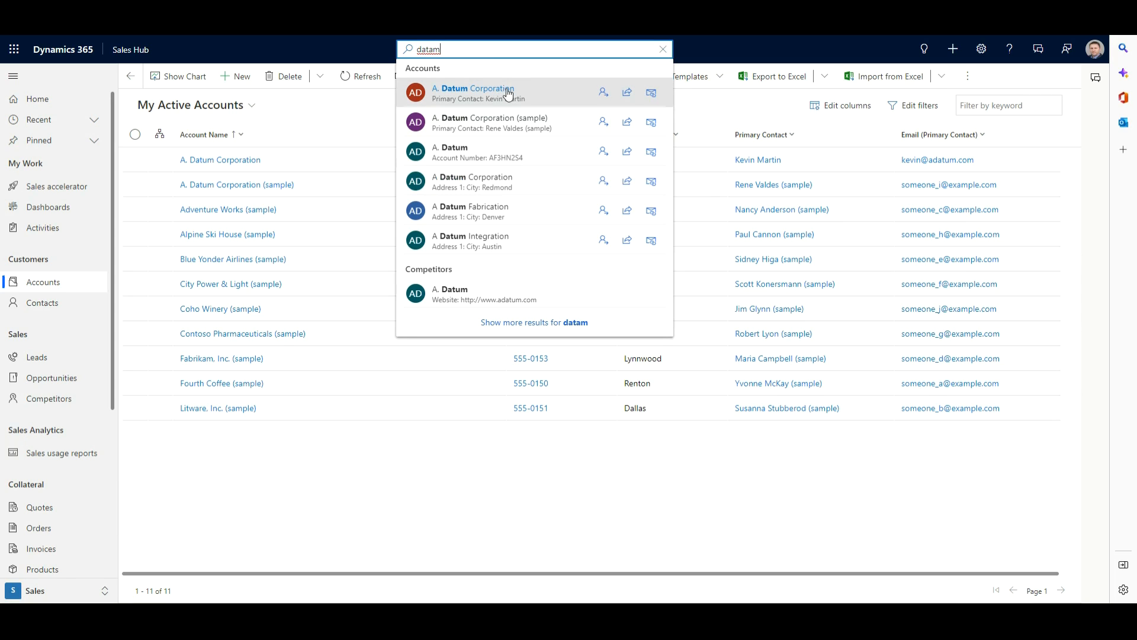
mouse_move(603, 92)
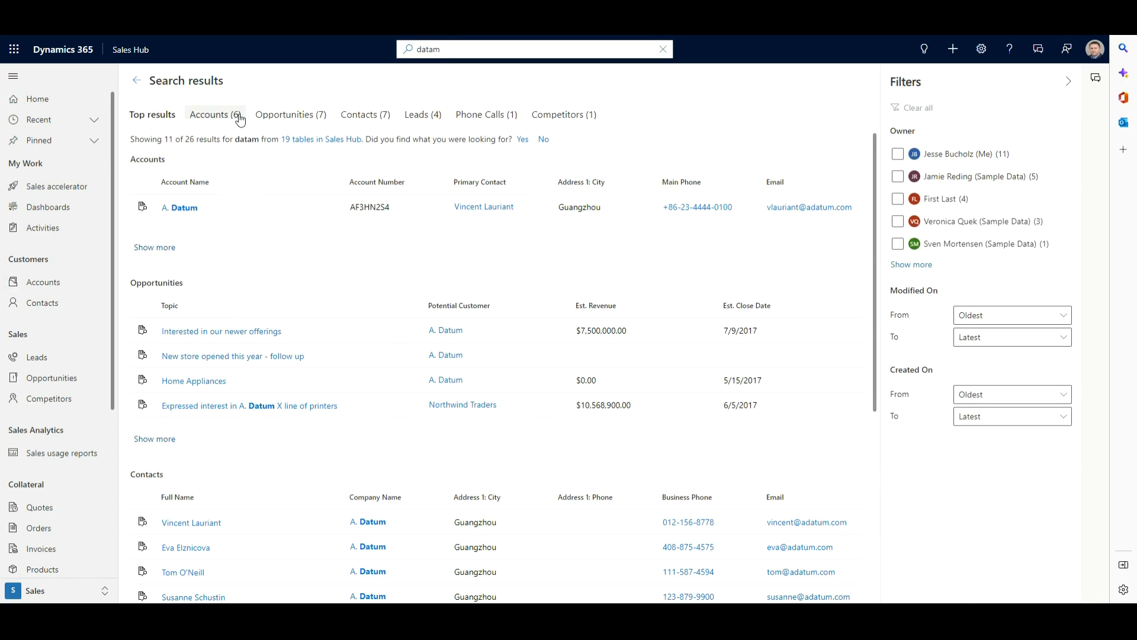
mouse_move(563, 115)
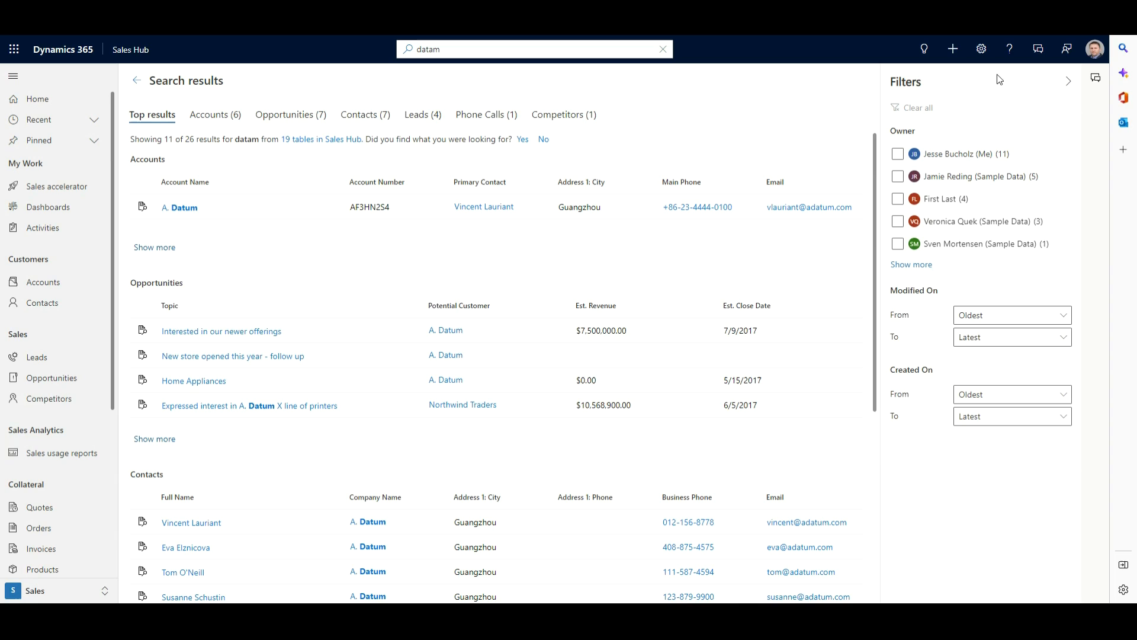
mouse_move(931, 289)
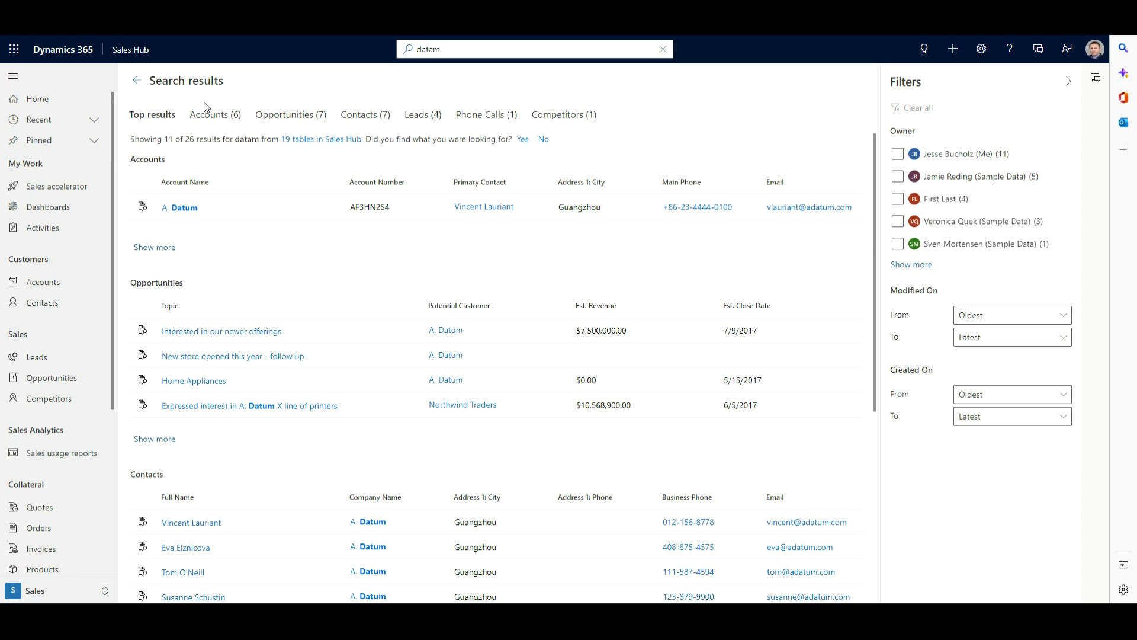
Step: Narrow the 'datam' results to Accounts (6), then to Opportunities (7)
left_click(214, 114)
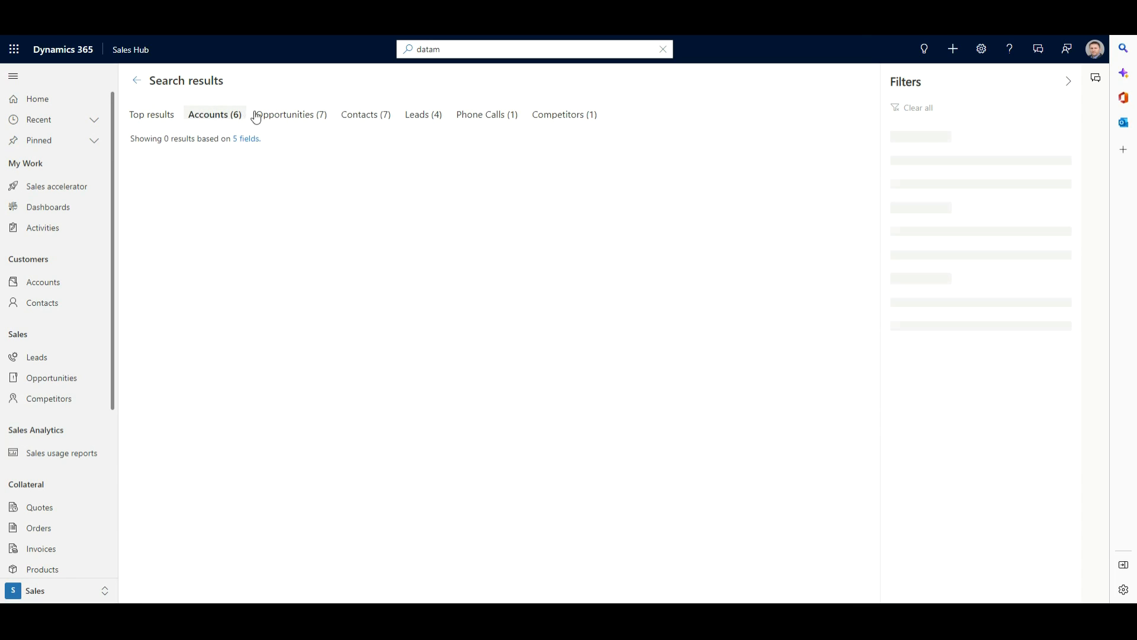
left_click(214, 114)
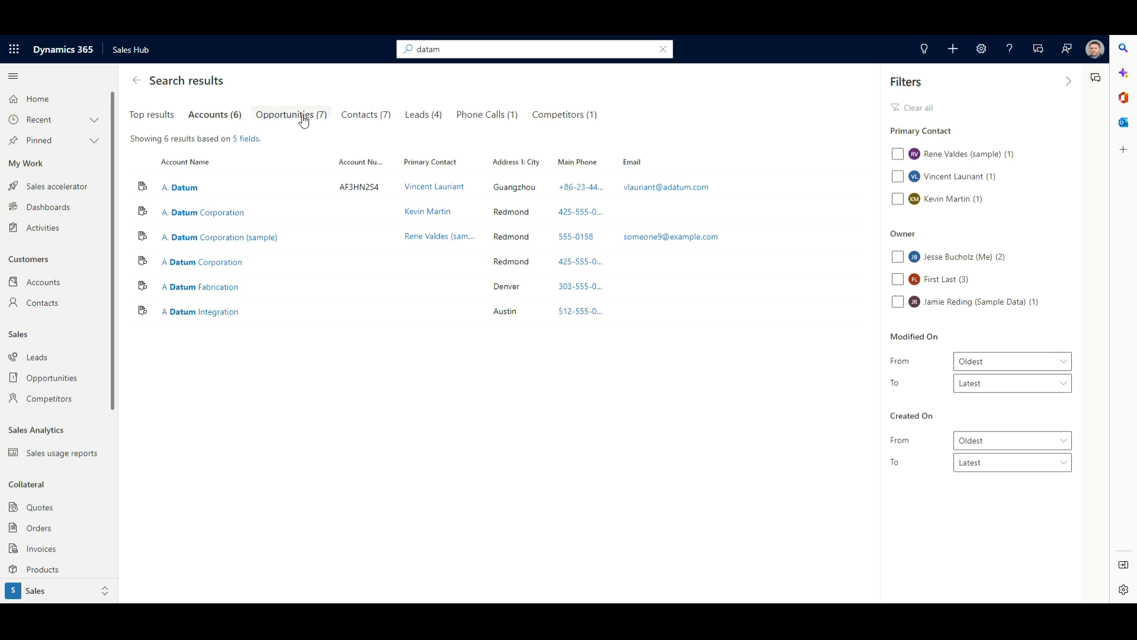
mouse_move(293, 118)
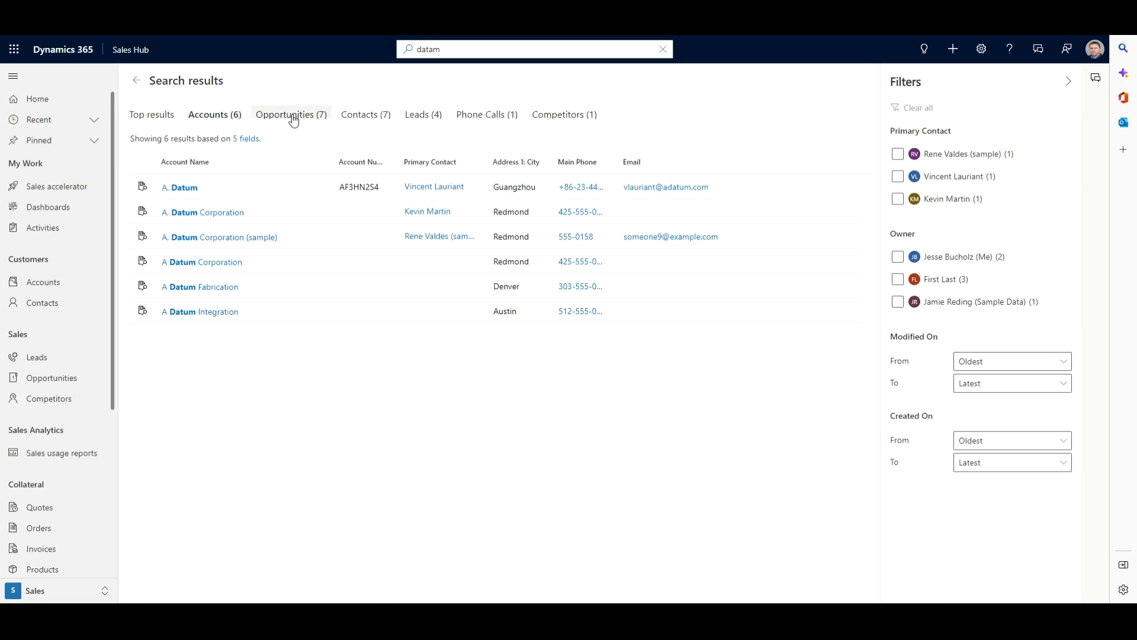
left_click(290, 114)
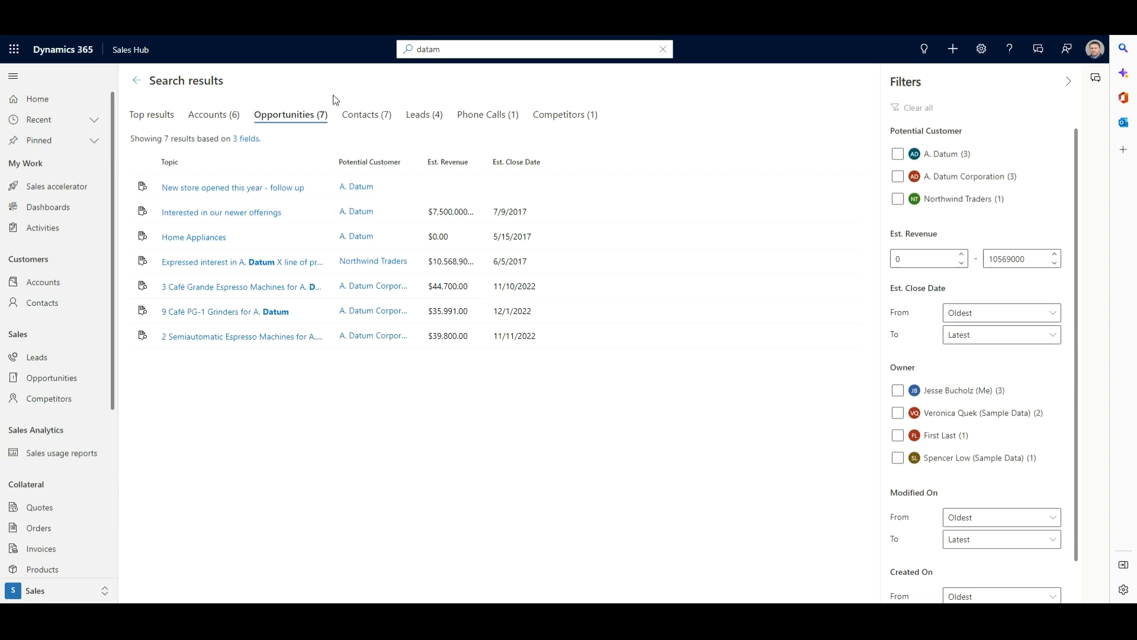
mouse_move(332, 100)
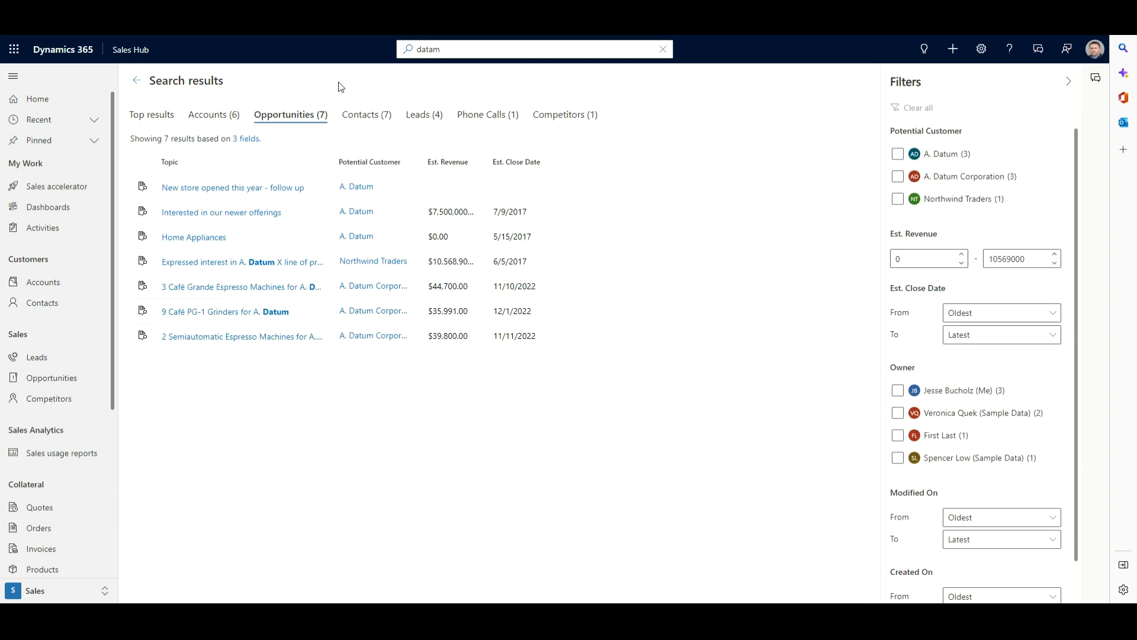
mouse_move(389, 84)
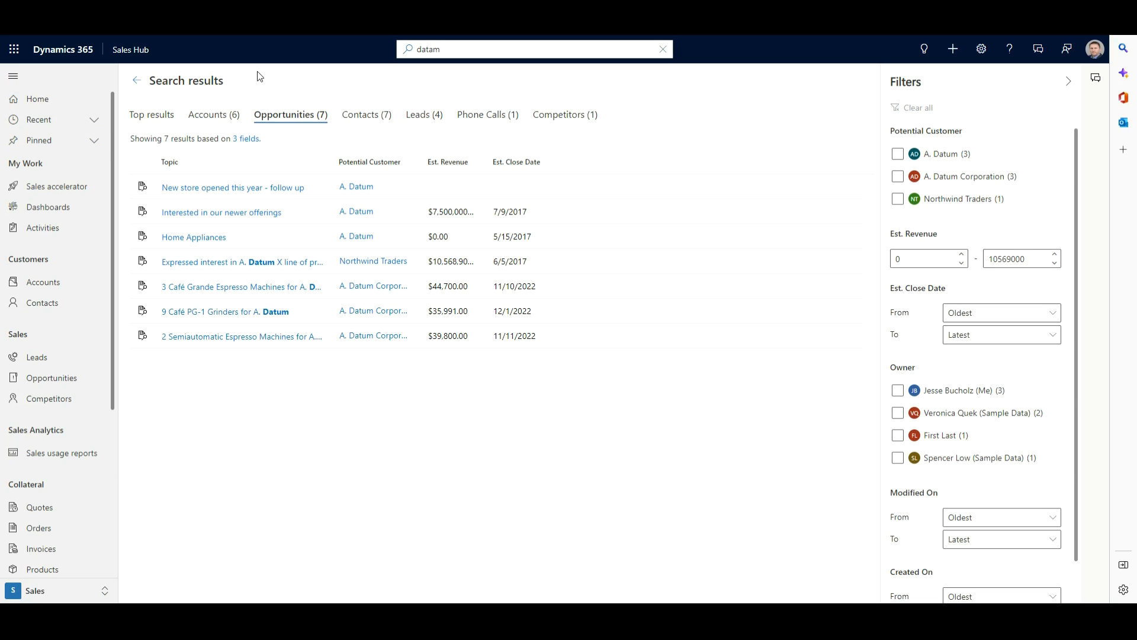
Step: Return to the My Active Accounts list of 11 accounts from the search results
left_click(43, 281)
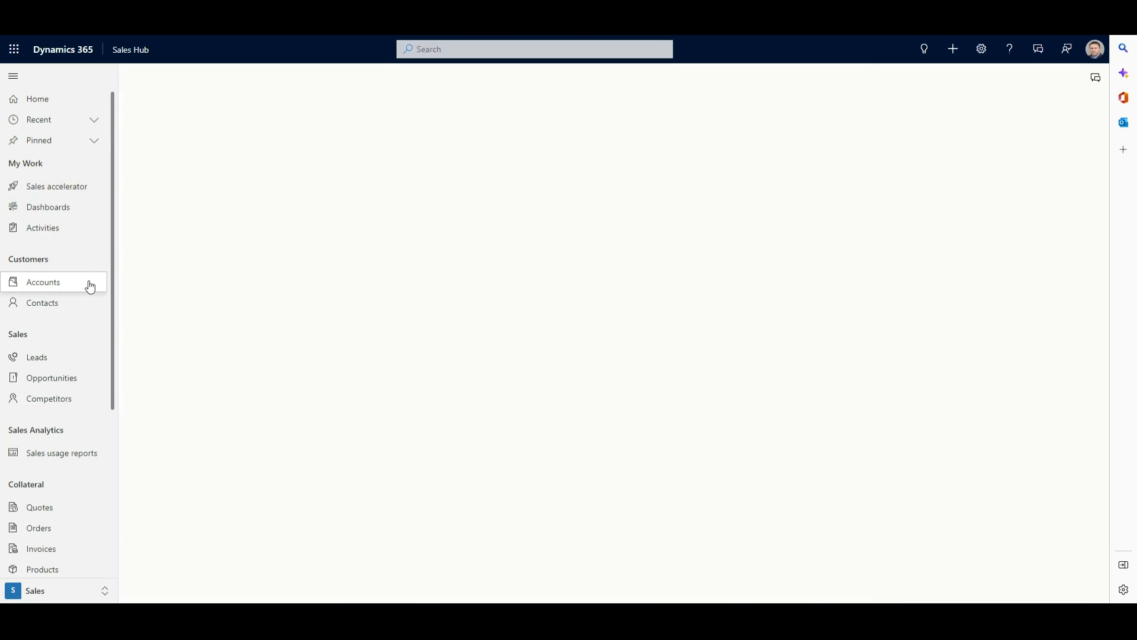
left_click(43, 282)
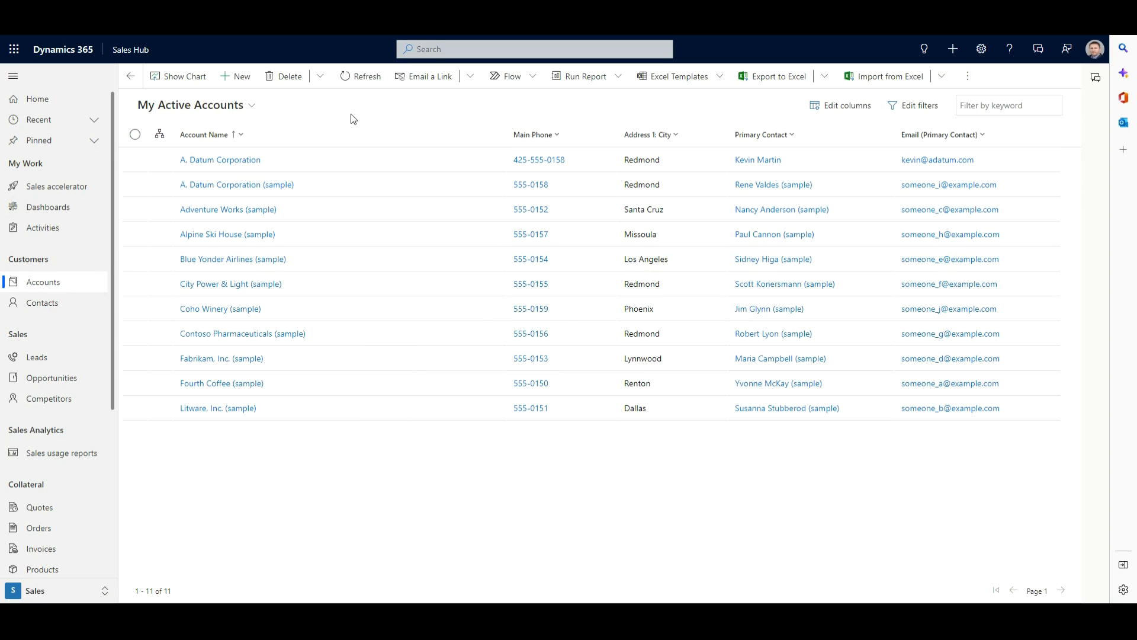
mouse_move(317, 117)
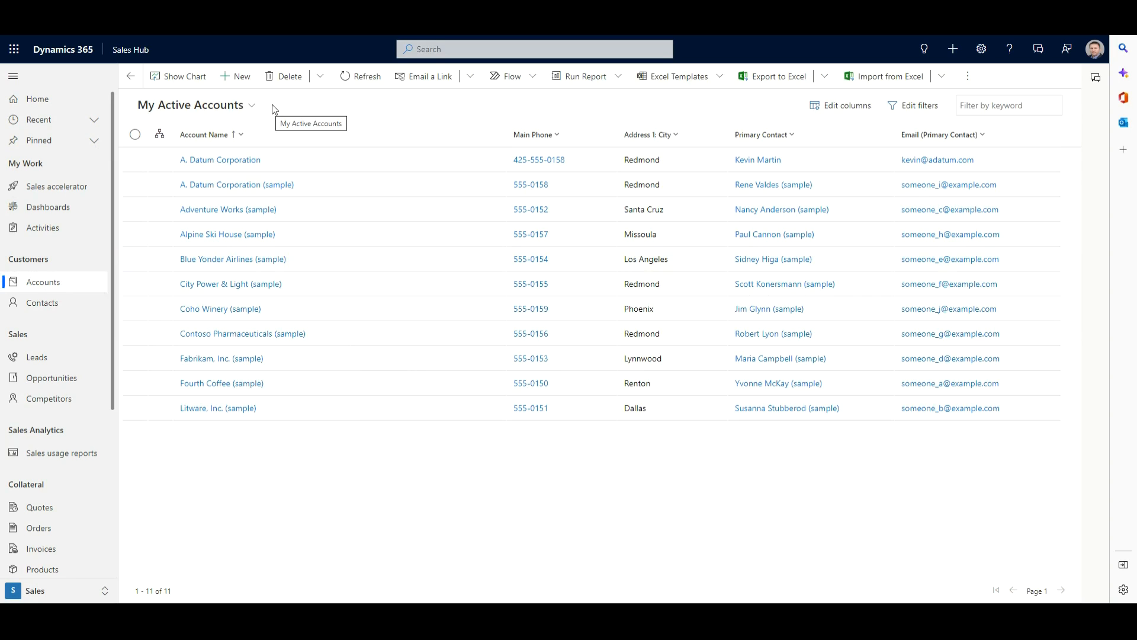
mouse_move(278, 108)
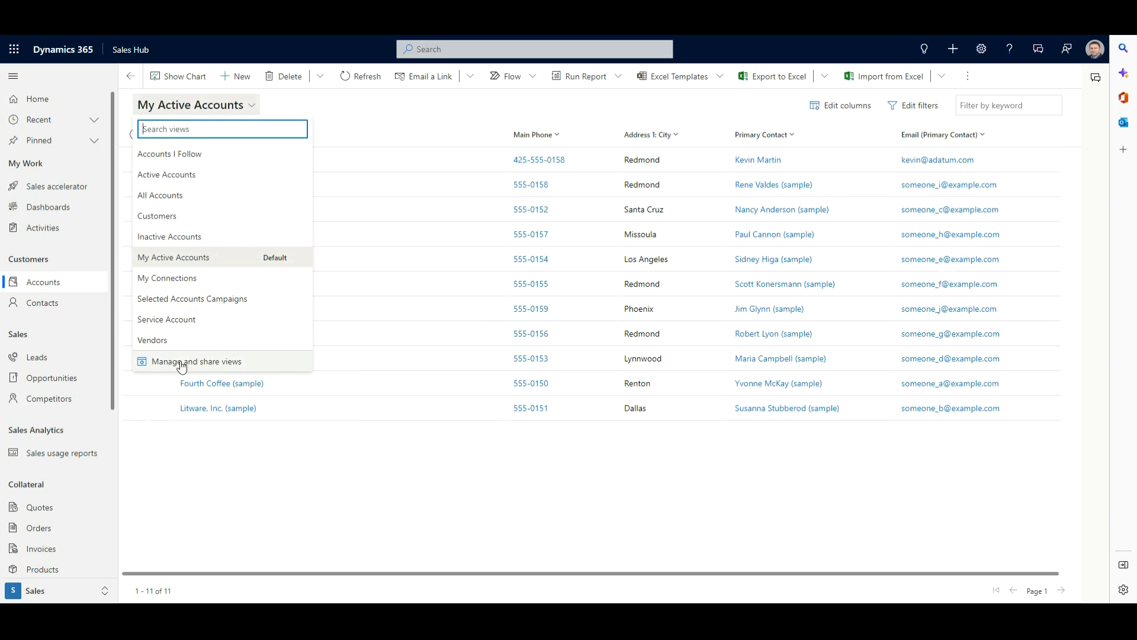
mouse_move(204, 367)
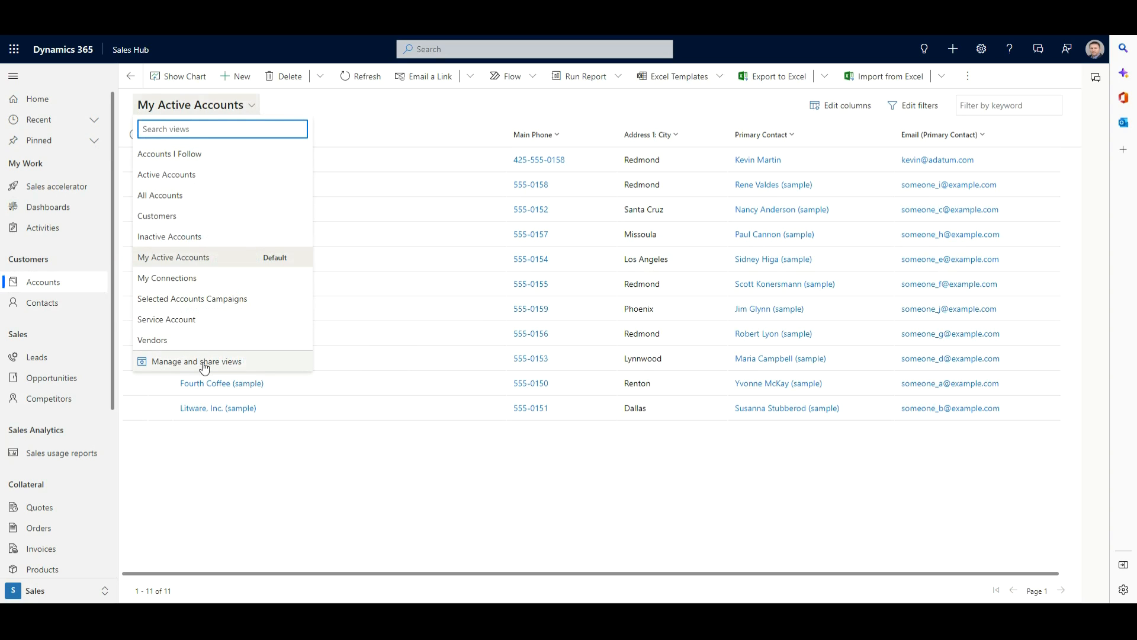
Step: Open Manage and share views for the Accounts entity
left_click(195, 362)
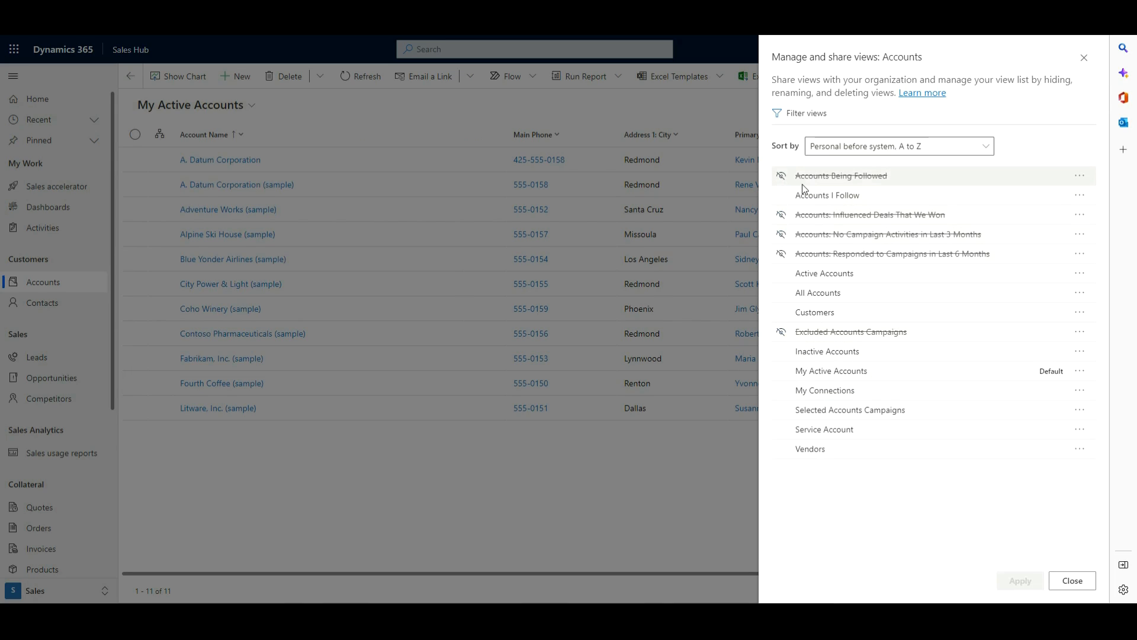
mouse_move(782, 178)
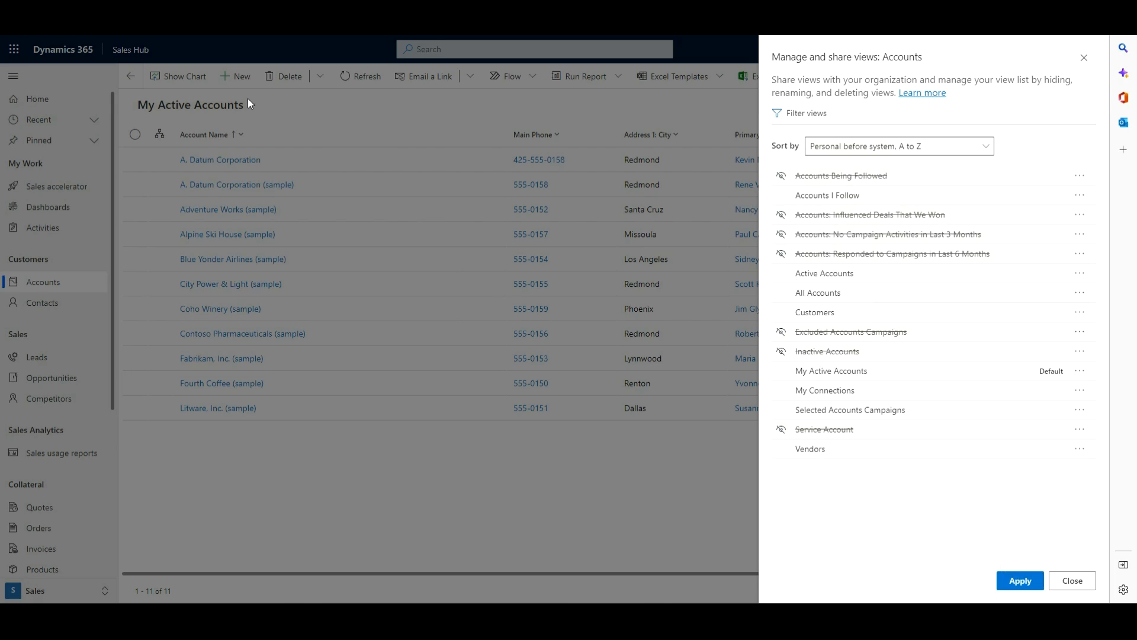
mouse_move(987, 353)
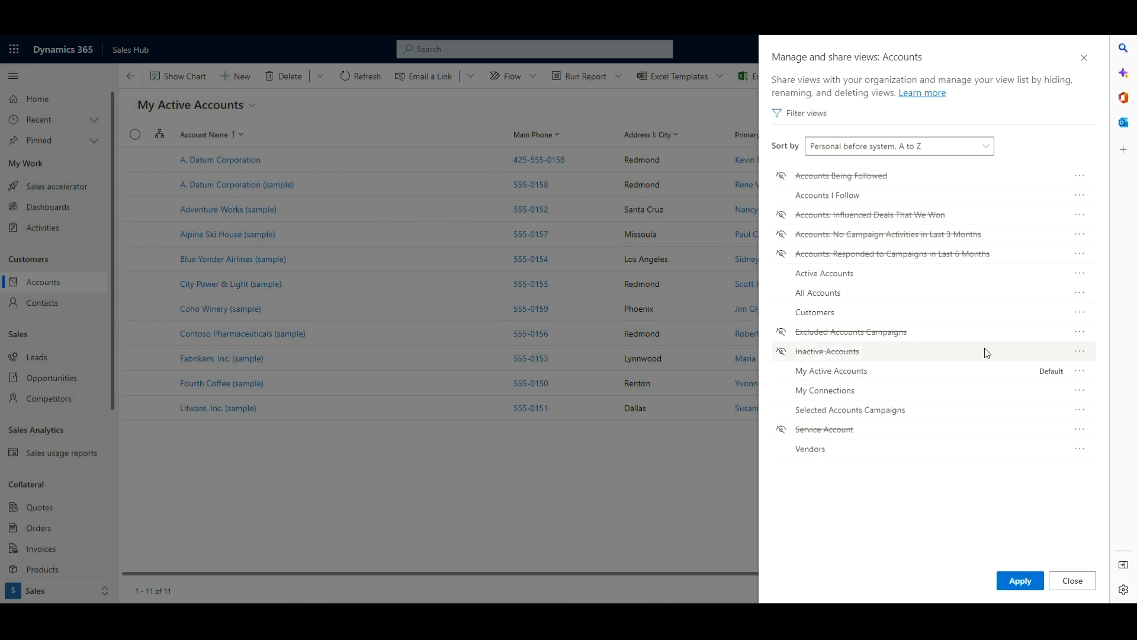
mouse_move(1080, 393)
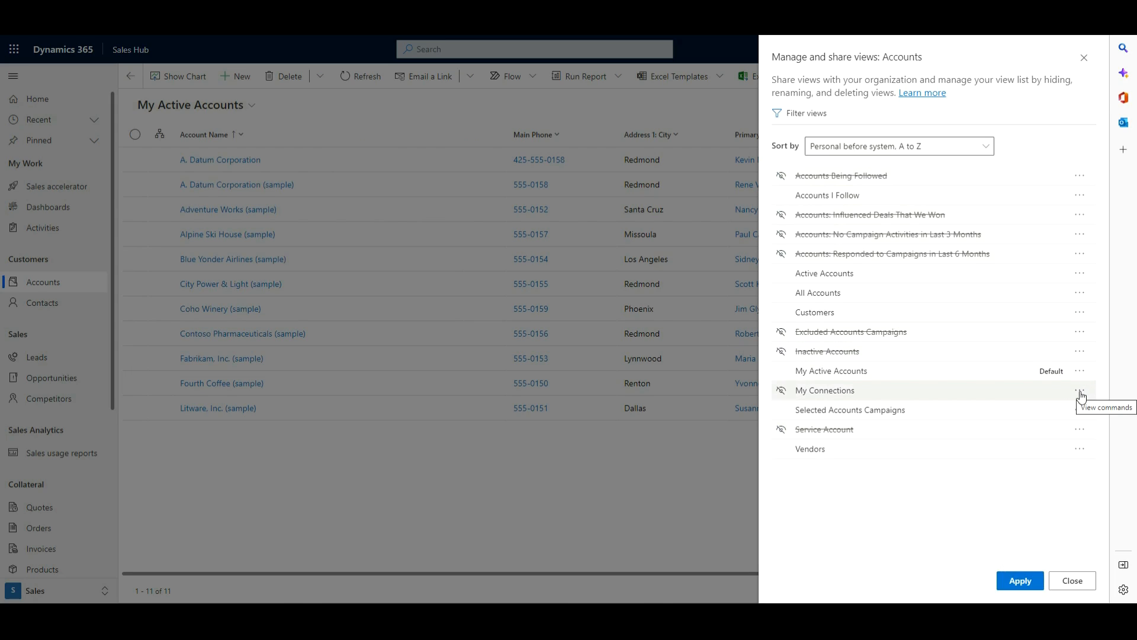
left_click(1080, 371)
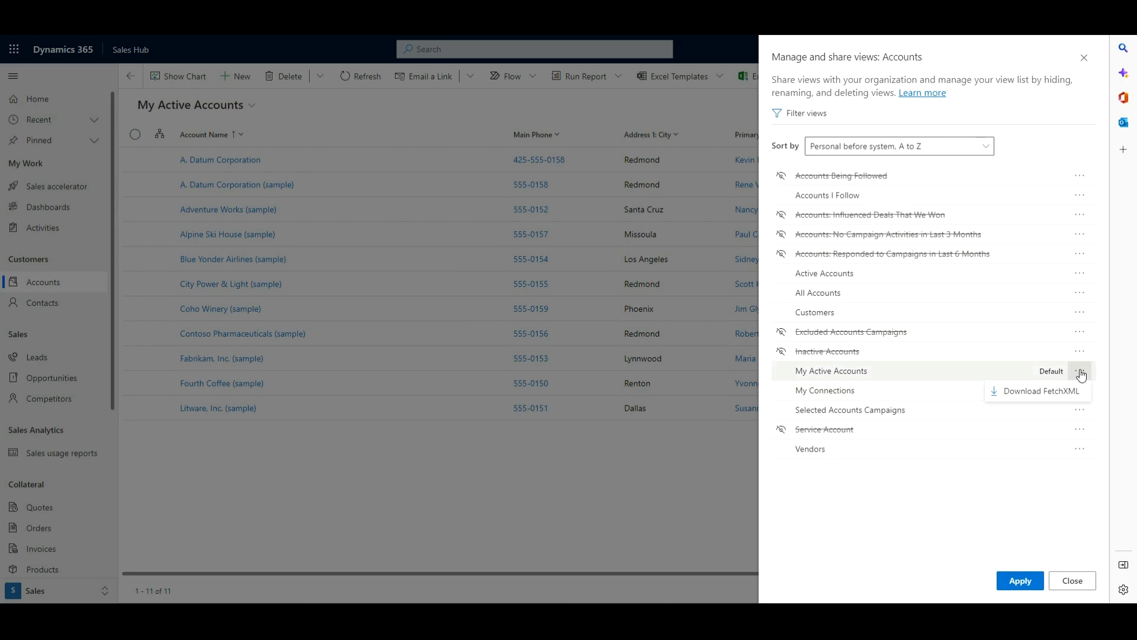
mouse_move(1043, 397)
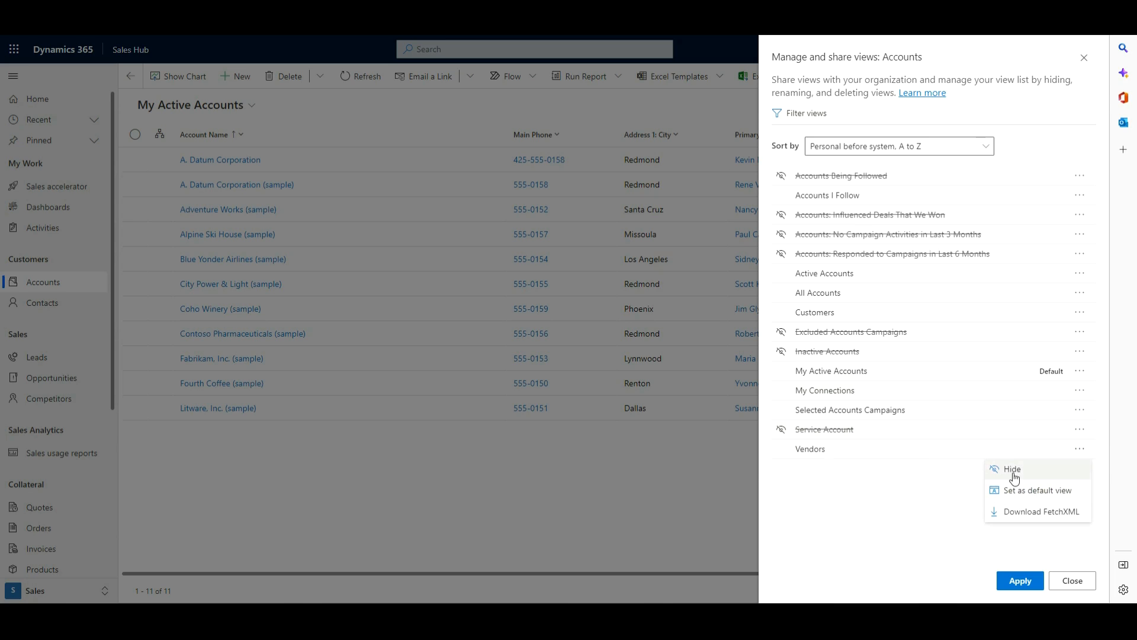
mouse_move(1023, 512)
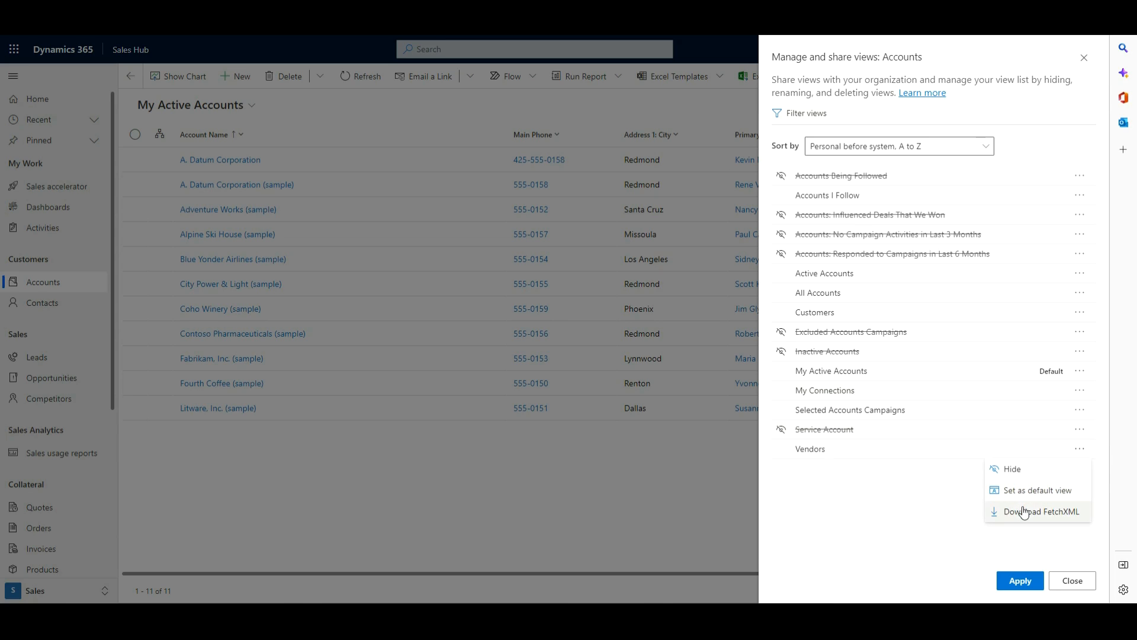
mouse_move(1044, 537)
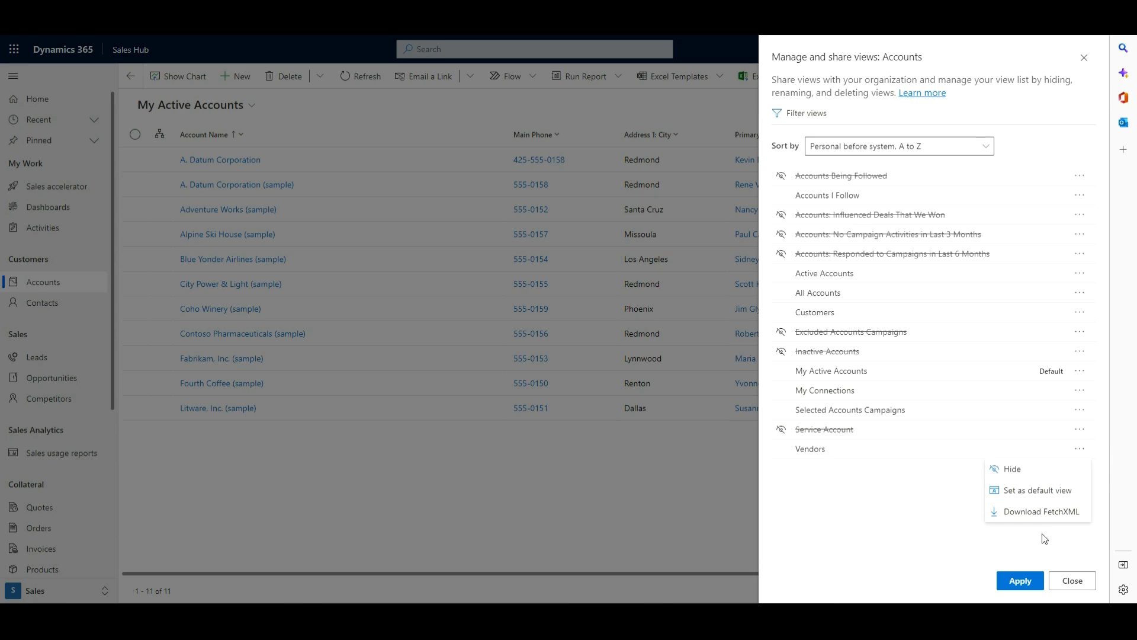
mouse_move(1072, 581)
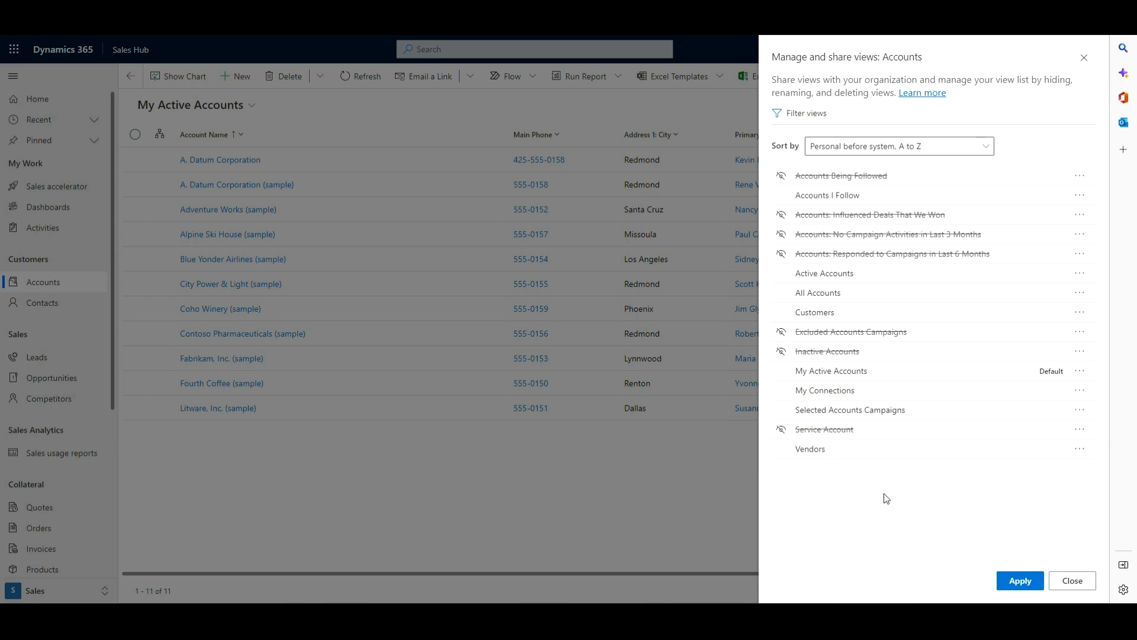
mouse_move(805, 113)
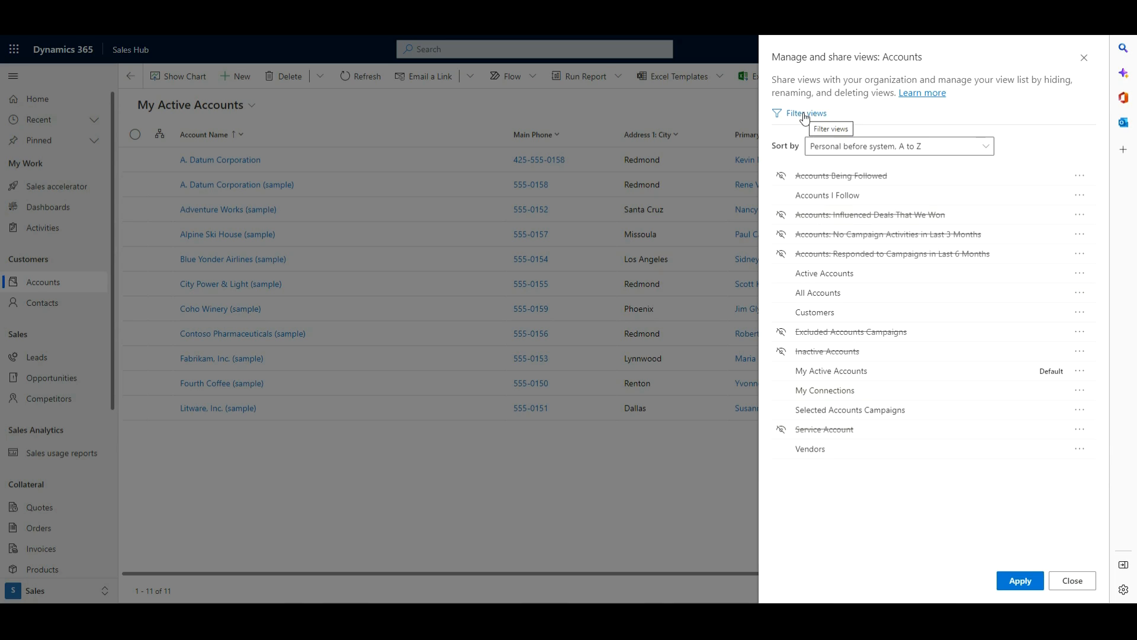
left_click(804, 113)
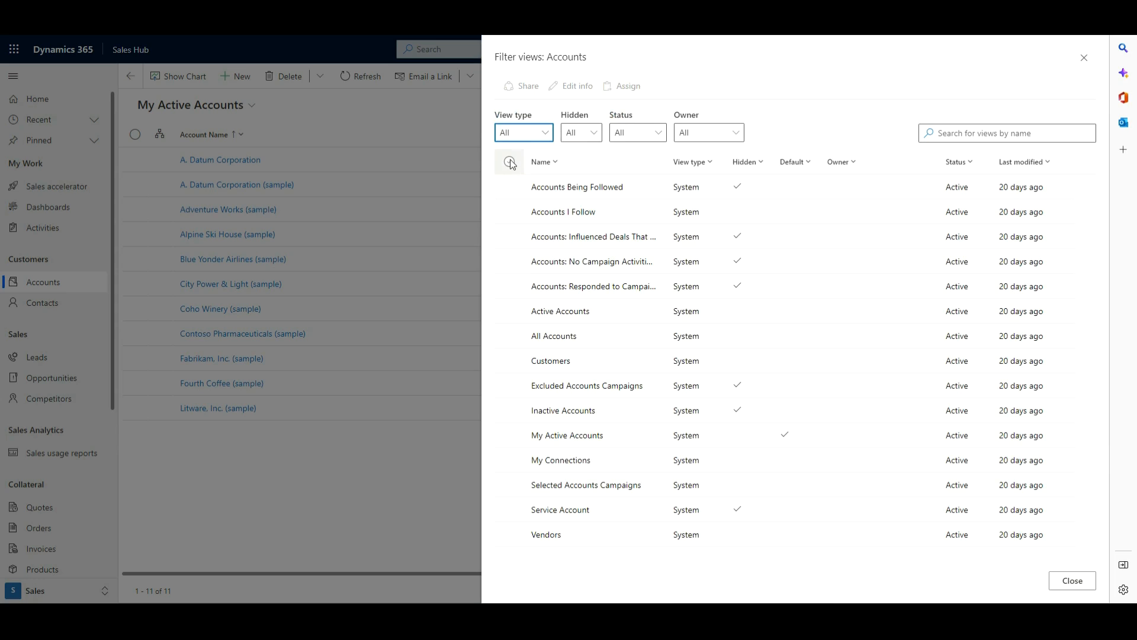
left_click(509, 162)
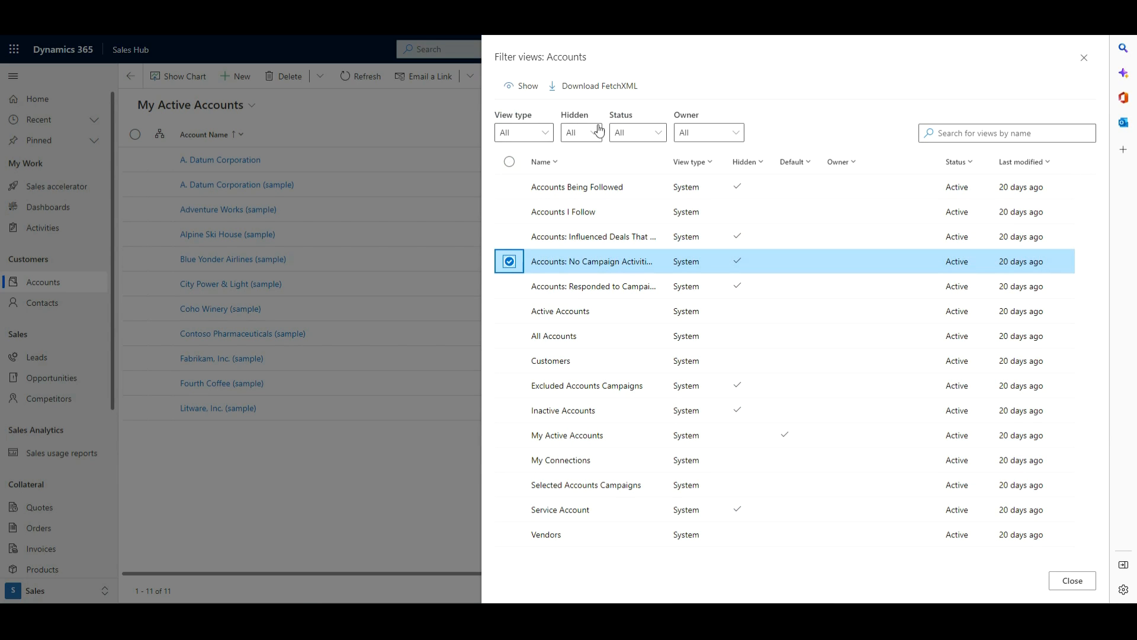
mouse_move(684, 294)
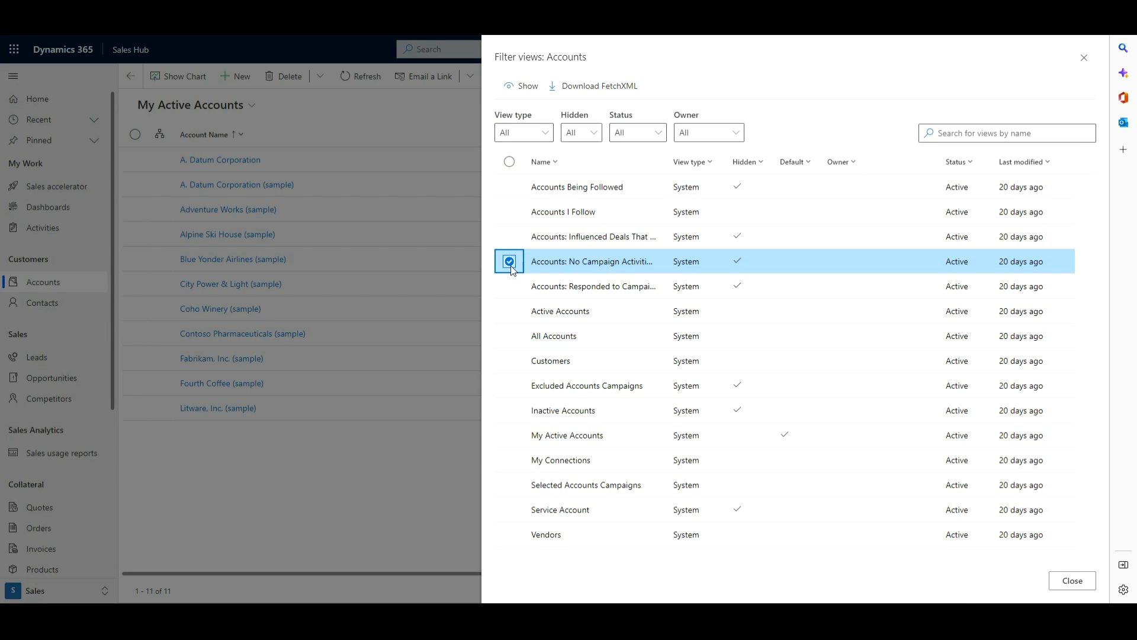
left_click(509, 286)
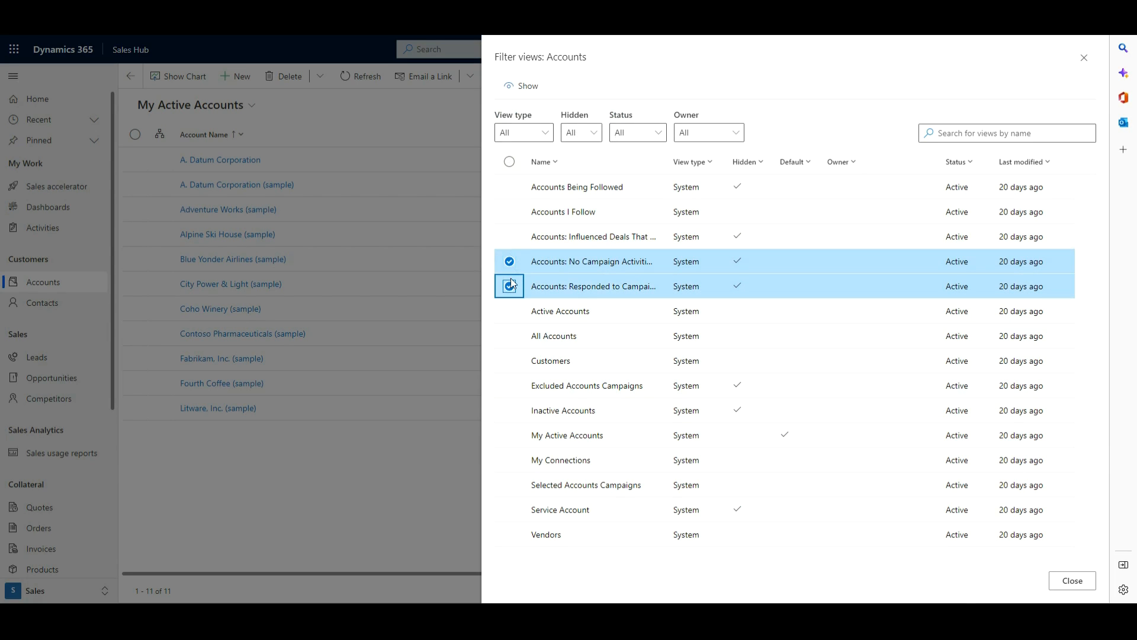
left_click(509, 286)
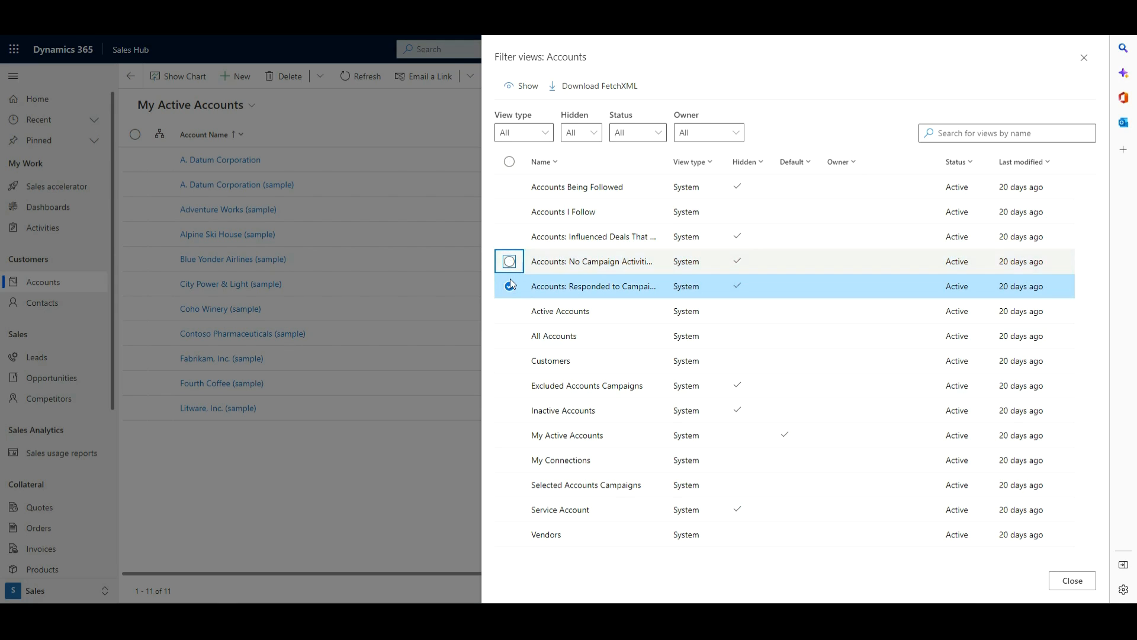
left_click(509, 286)
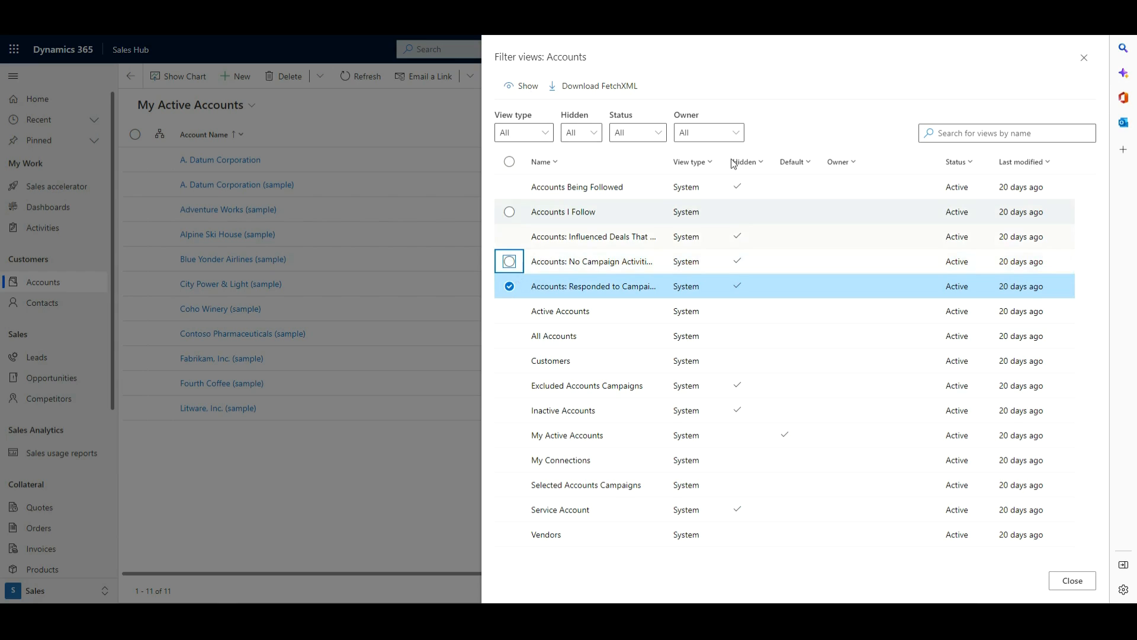
left_click(509, 285)
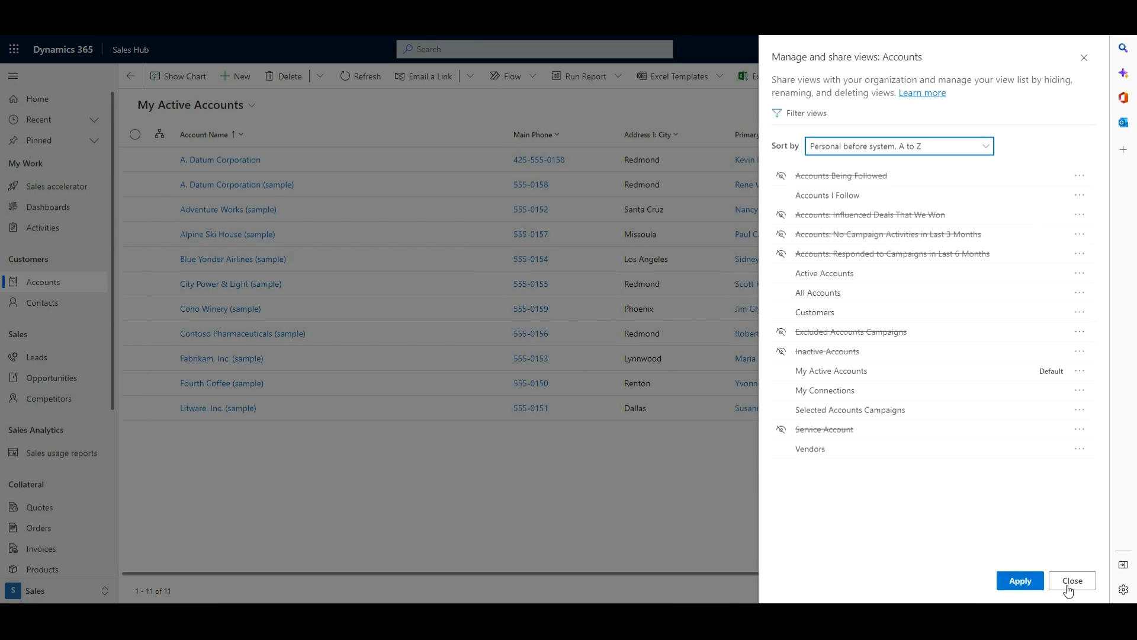
Step: Close the views manager without applying and return to My Active Accounts
left_click(1071, 580)
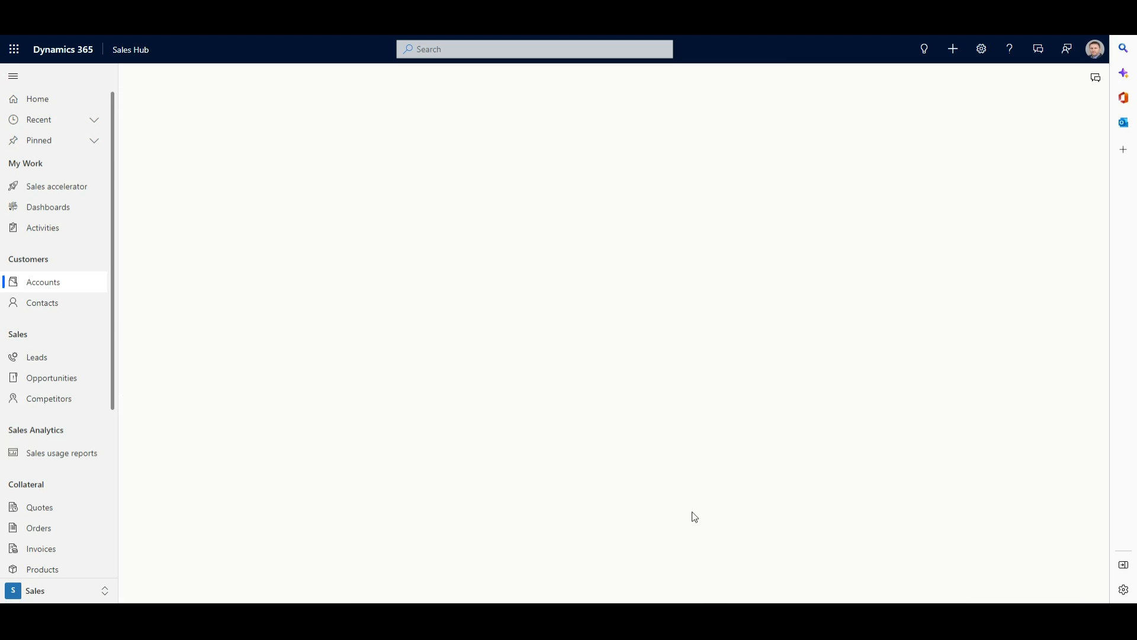
left_click(42, 282)
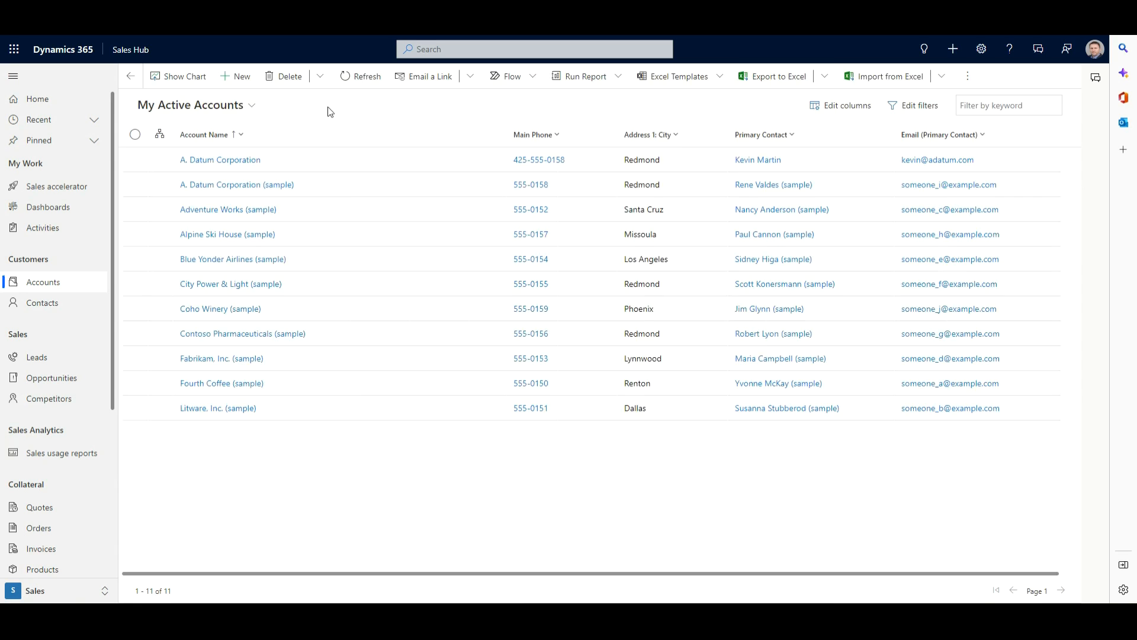
mouse_move(891, 76)
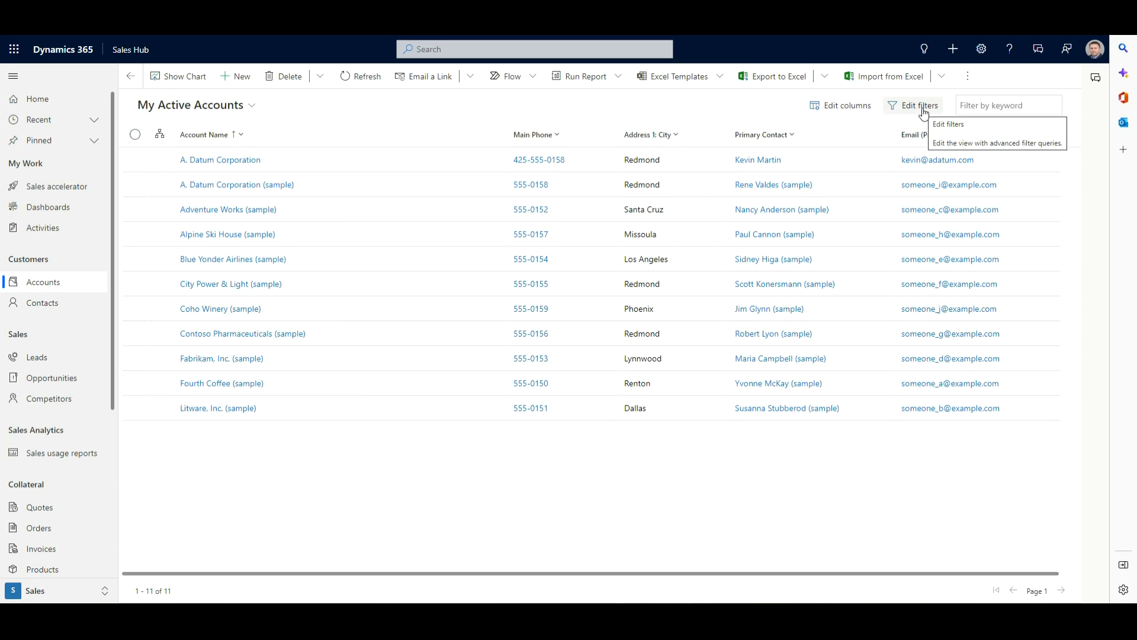
Step: Filter active accounts to Account Number 'does not contain data', leaving 4 accounts
left_click(919, 105)
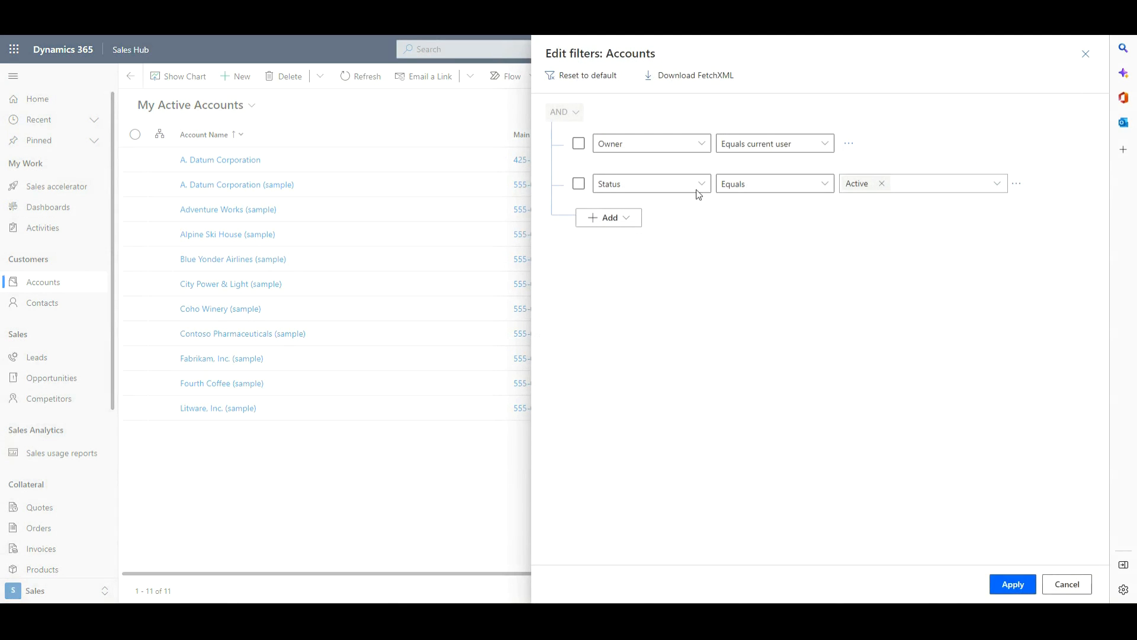
mouse_move(609, 218)
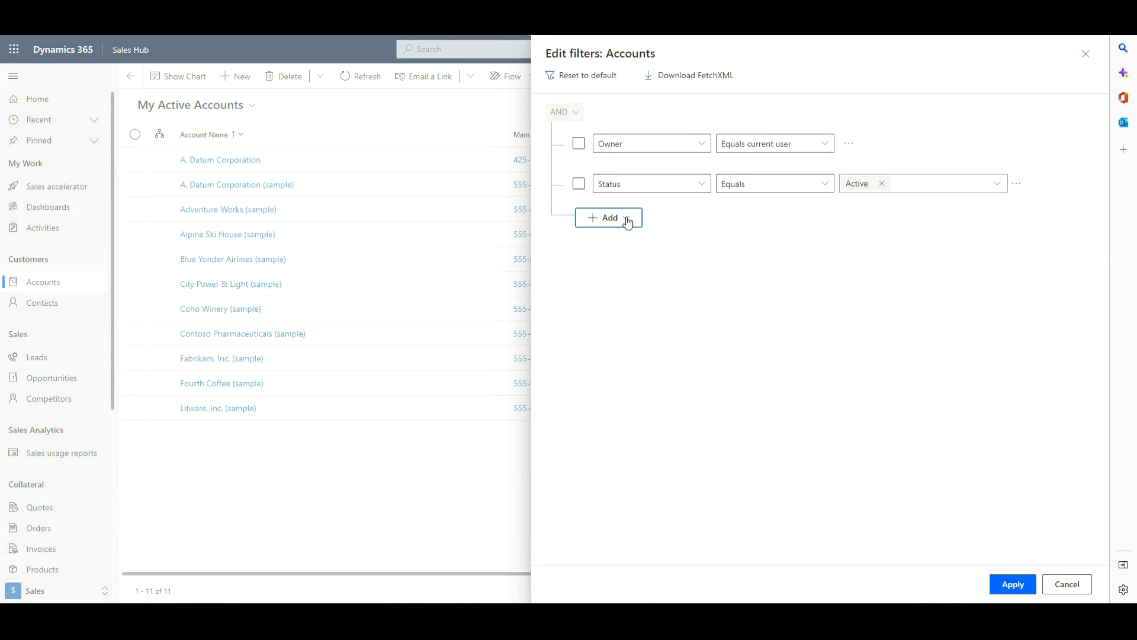
left_click(608, 218)
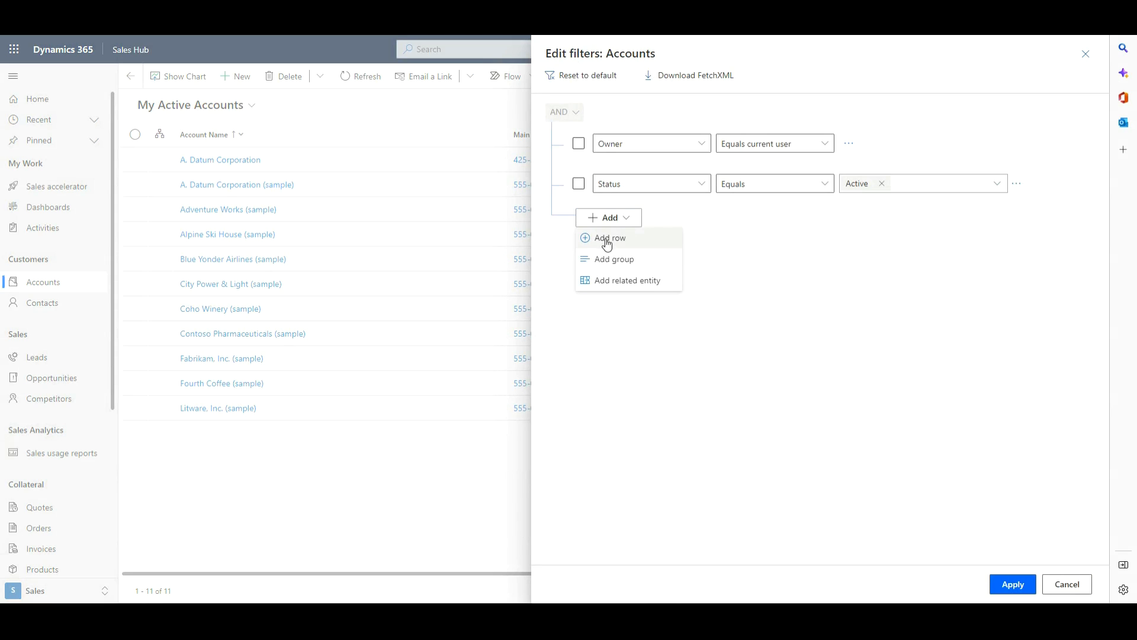
left_click(609, 238)
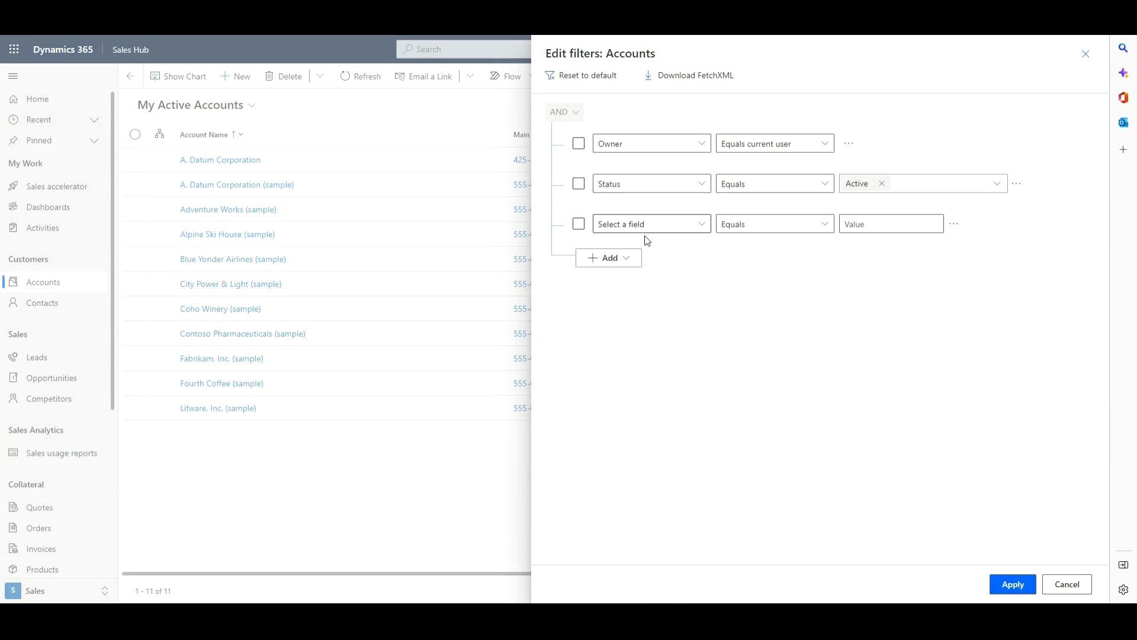
left_click(649, 224)
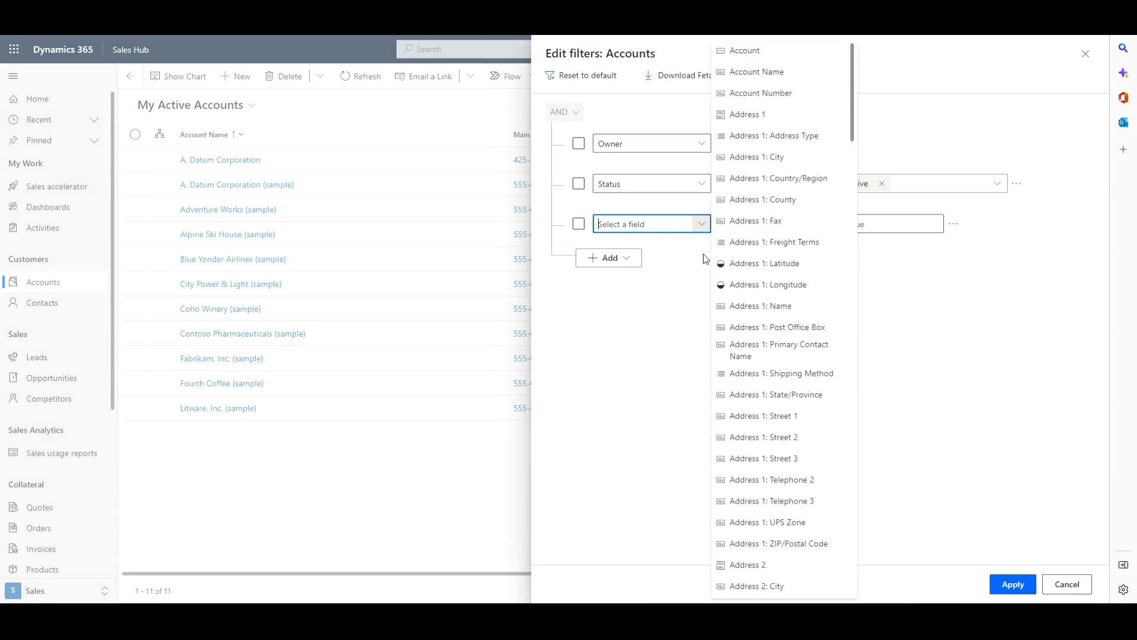
mouse_move(761, 92)
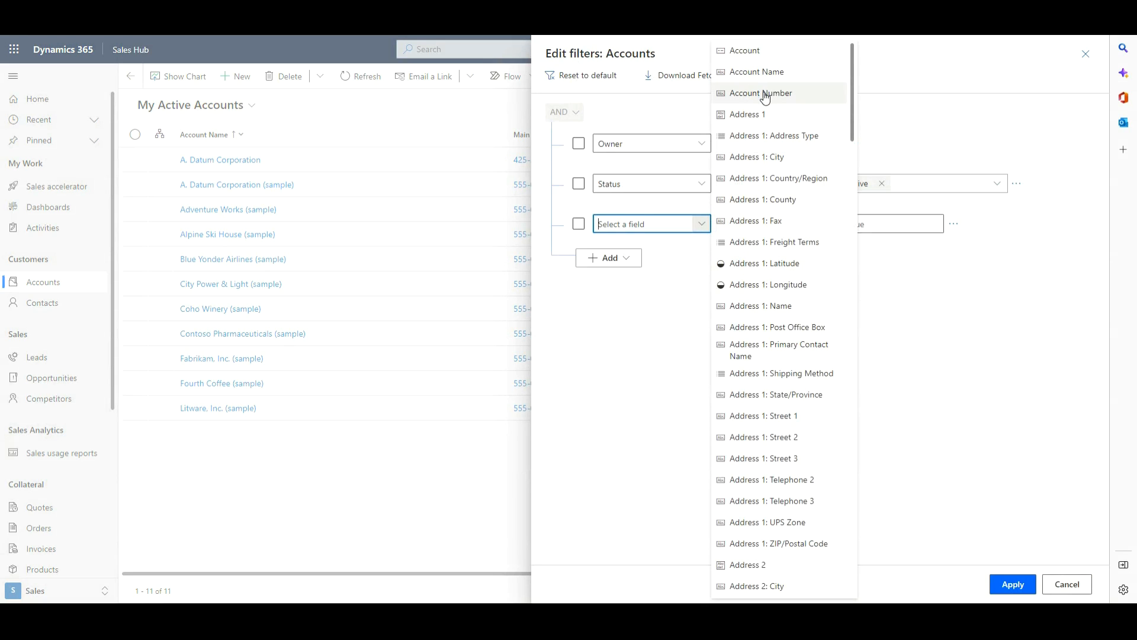
left_click(759, 92)
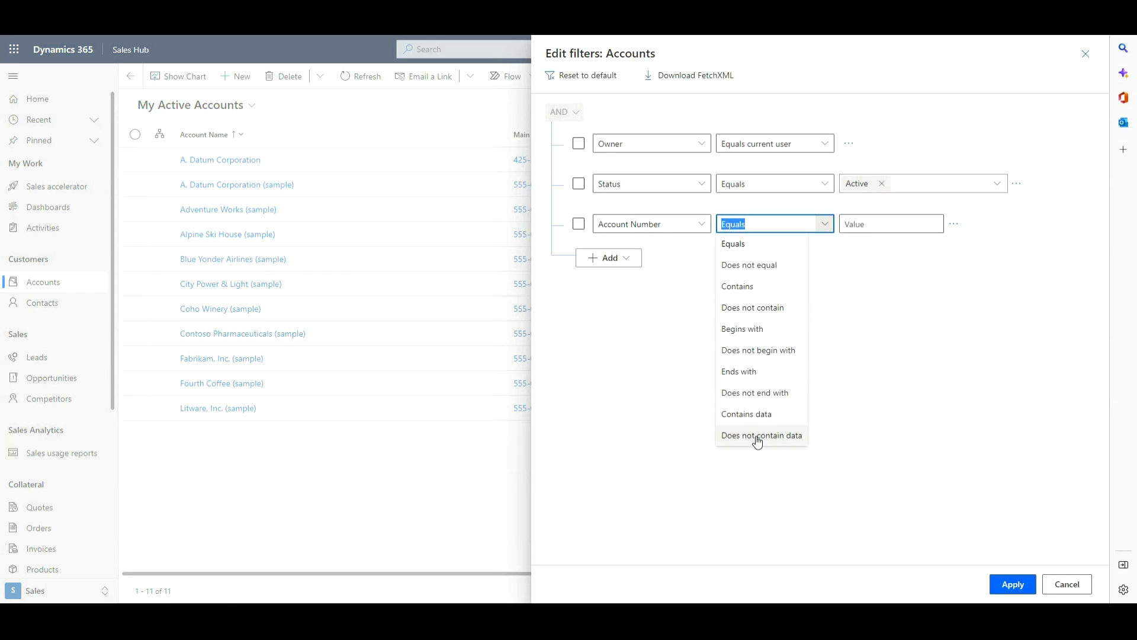
left_click(761, 434)
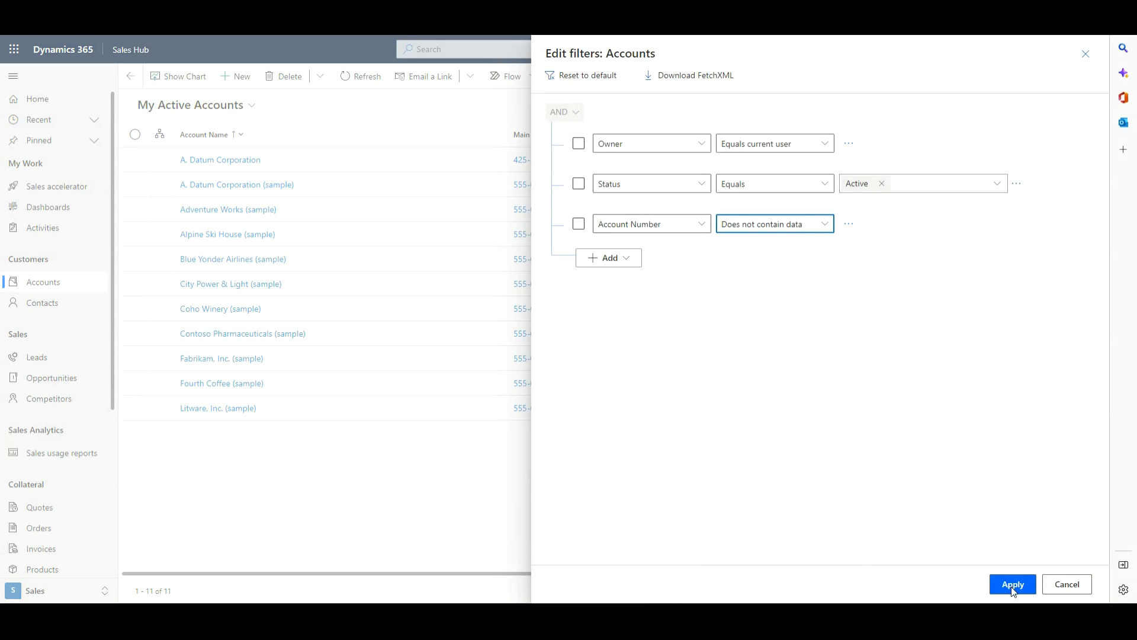
left_click(1011, 584)
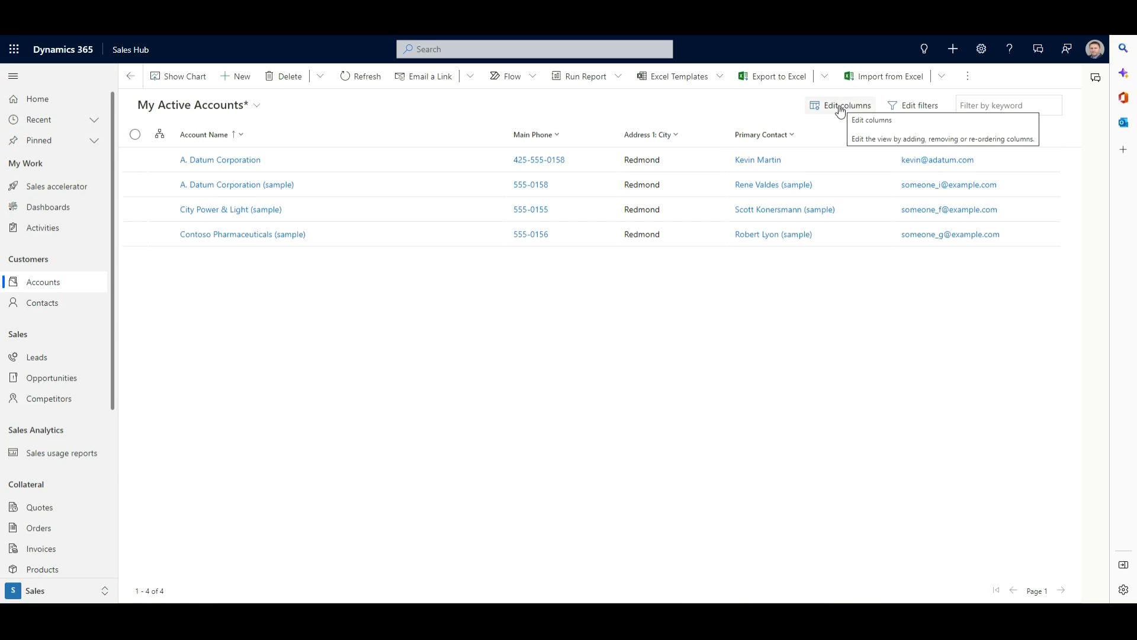
Step: Add Account Number and Account Rating columns to the filtered accounts list
left_click(844, 106)
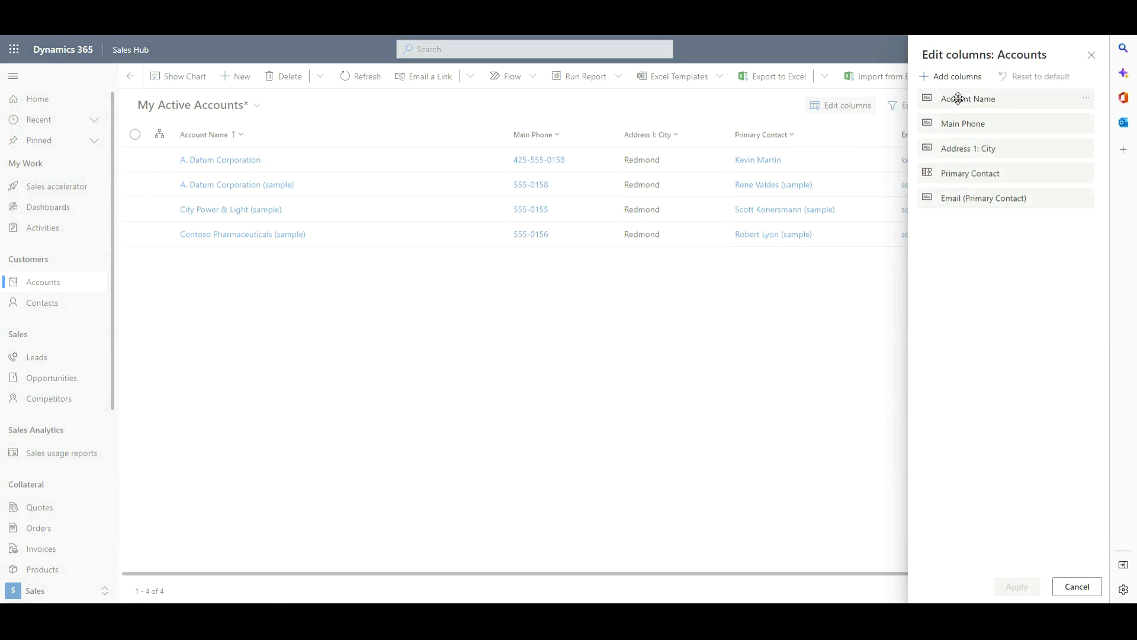
mouse_move(985, 189)
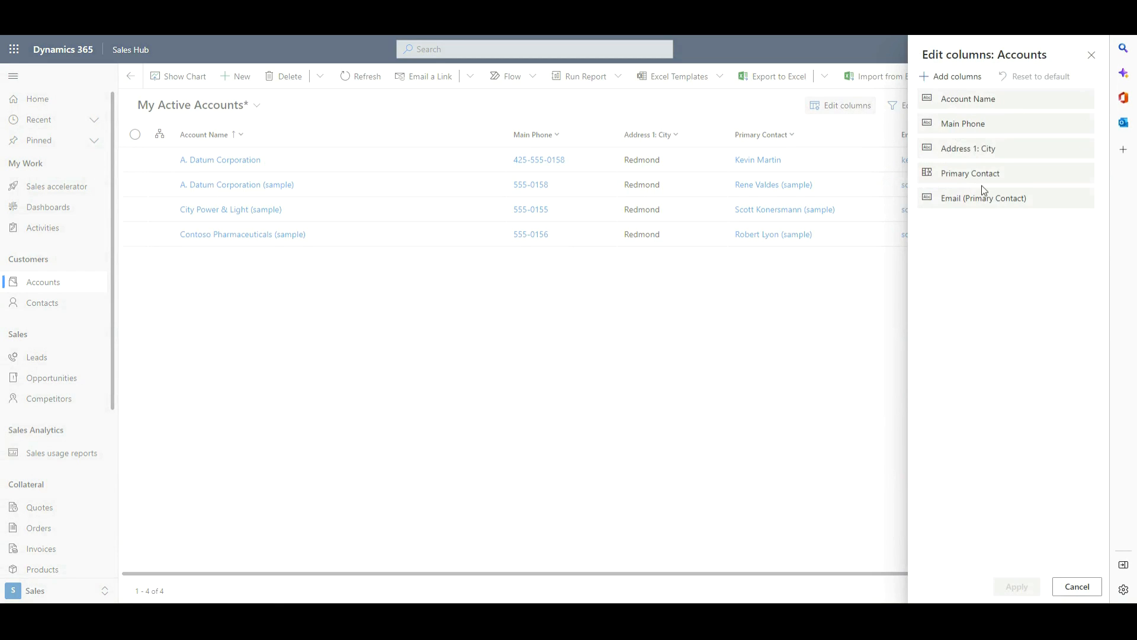
mouse_move(978, 105)
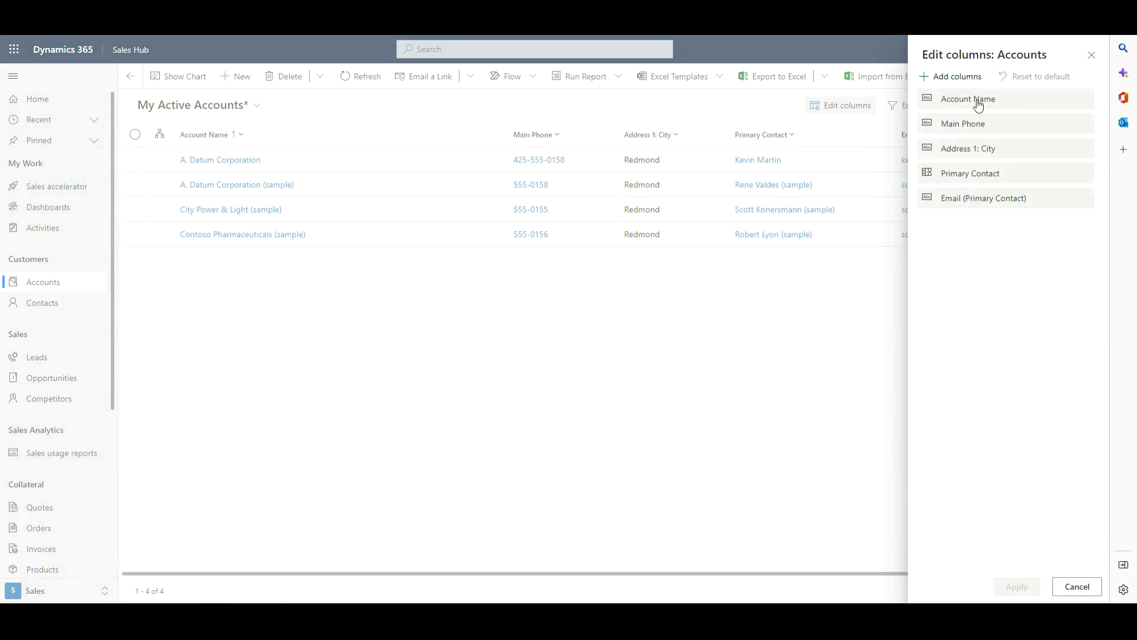
left_click(957, 76)
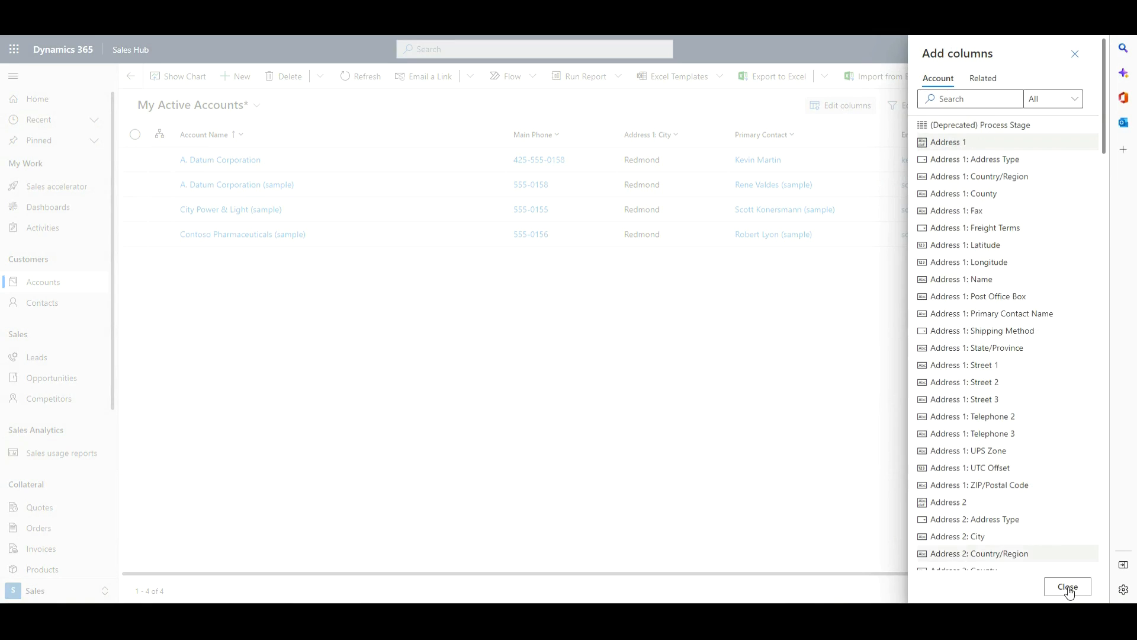
left_click(1067, 586)
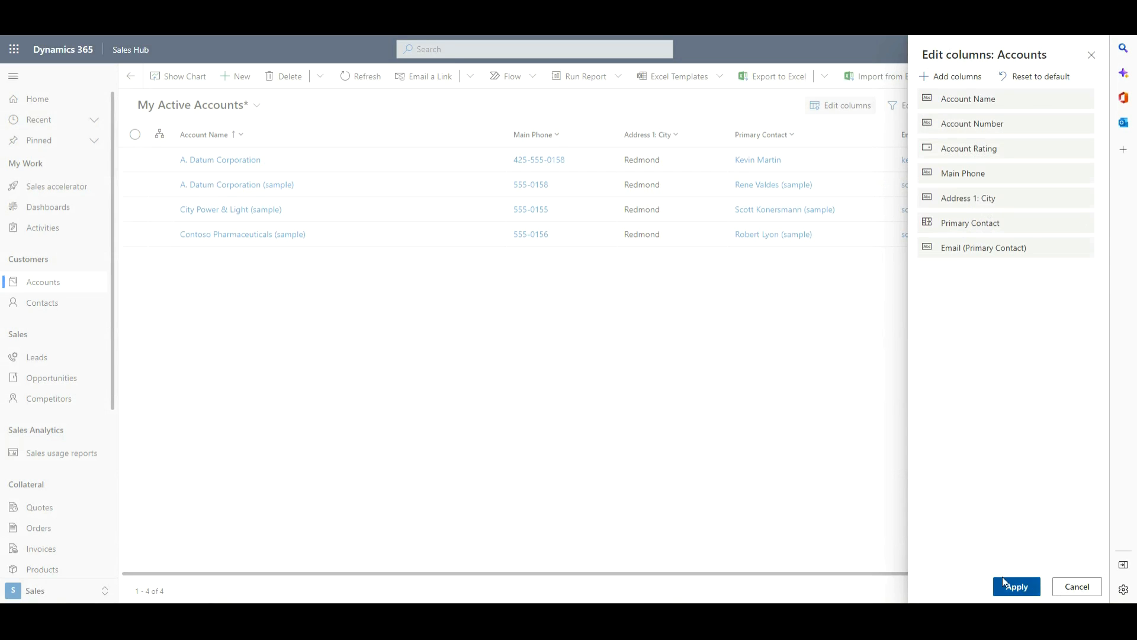
left_click(1015, 586)
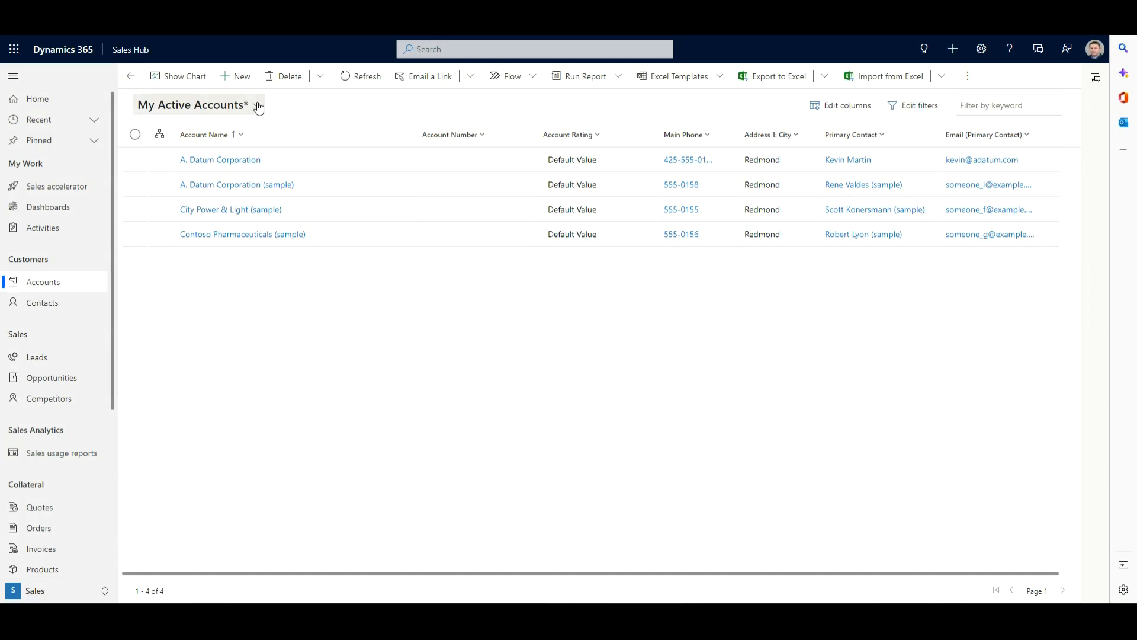
Step: Save the customized list as a new personal view named 'Test View'
left_click(256, 105)
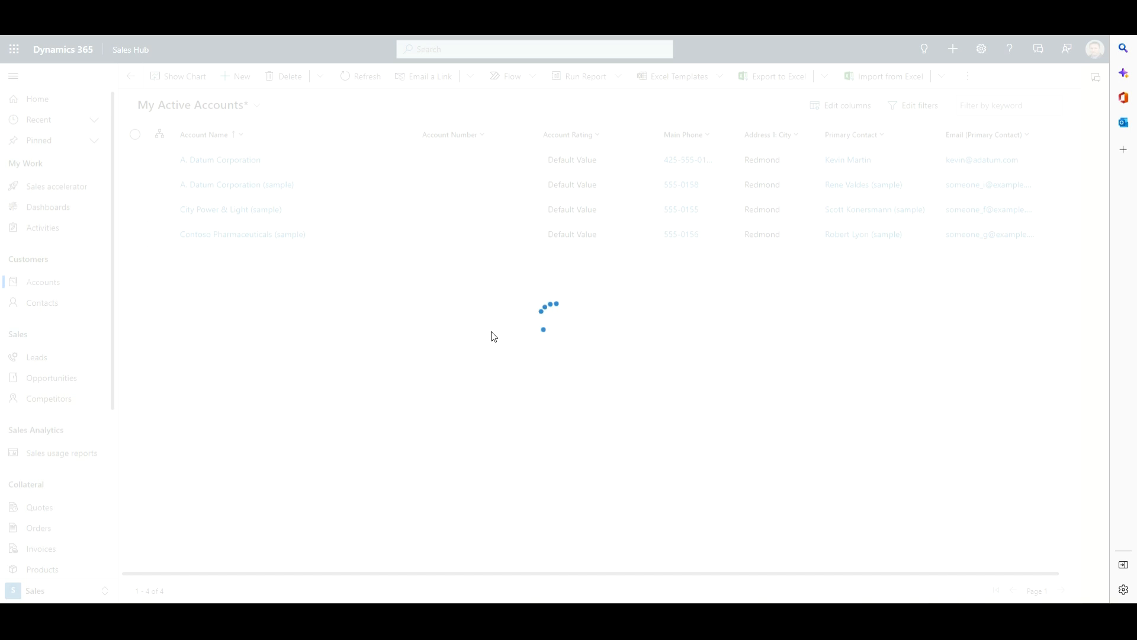
left_click(257, 105)
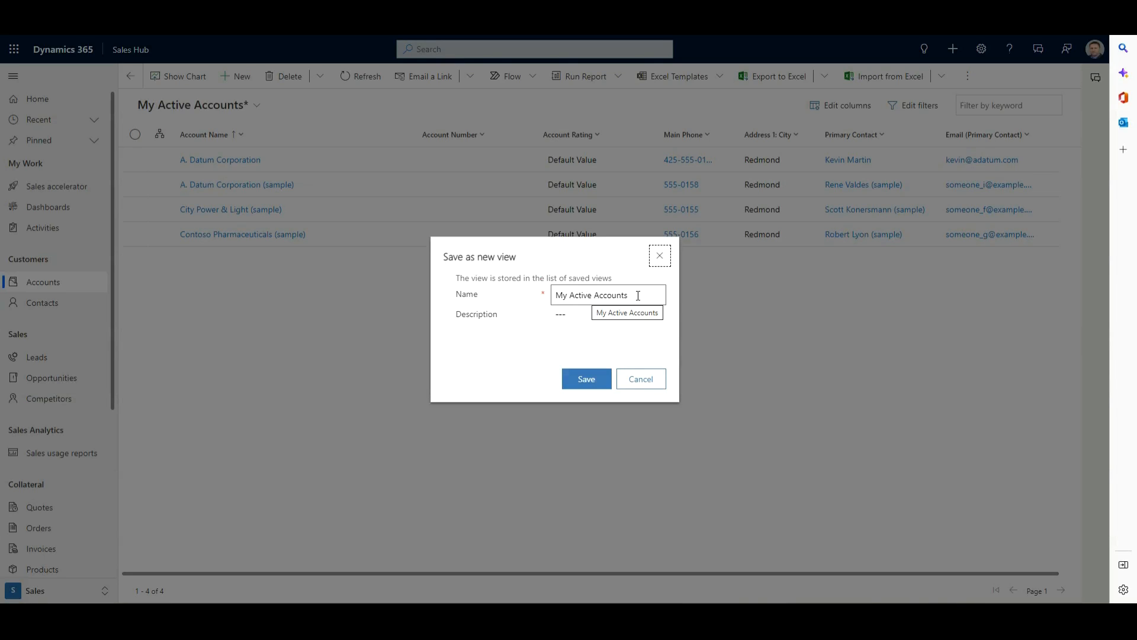
type("1")
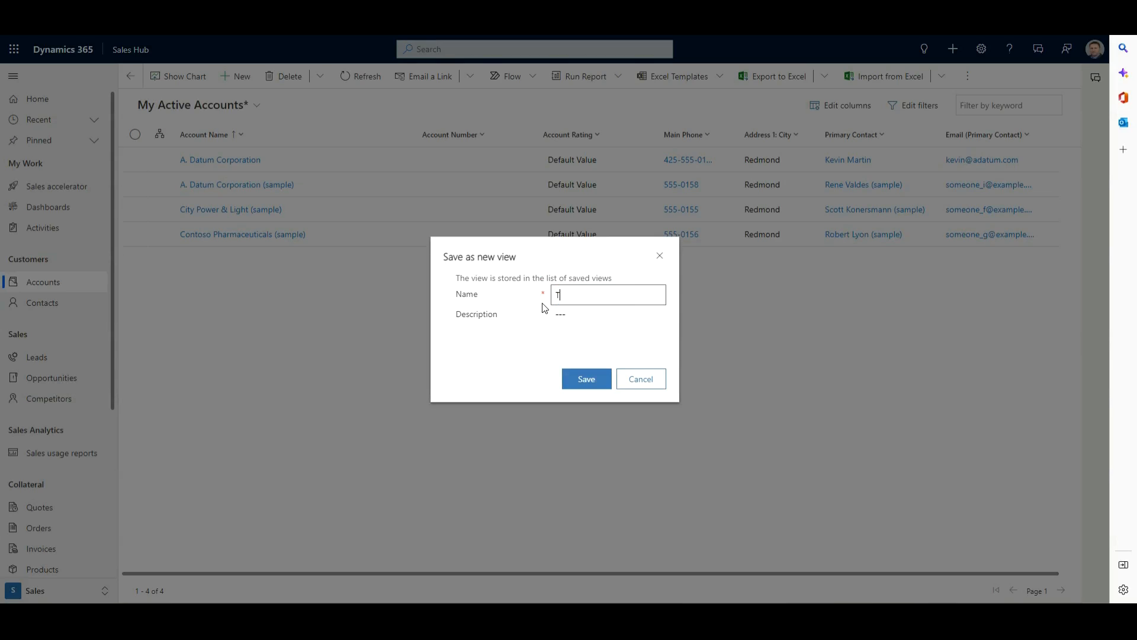
type("Test View")
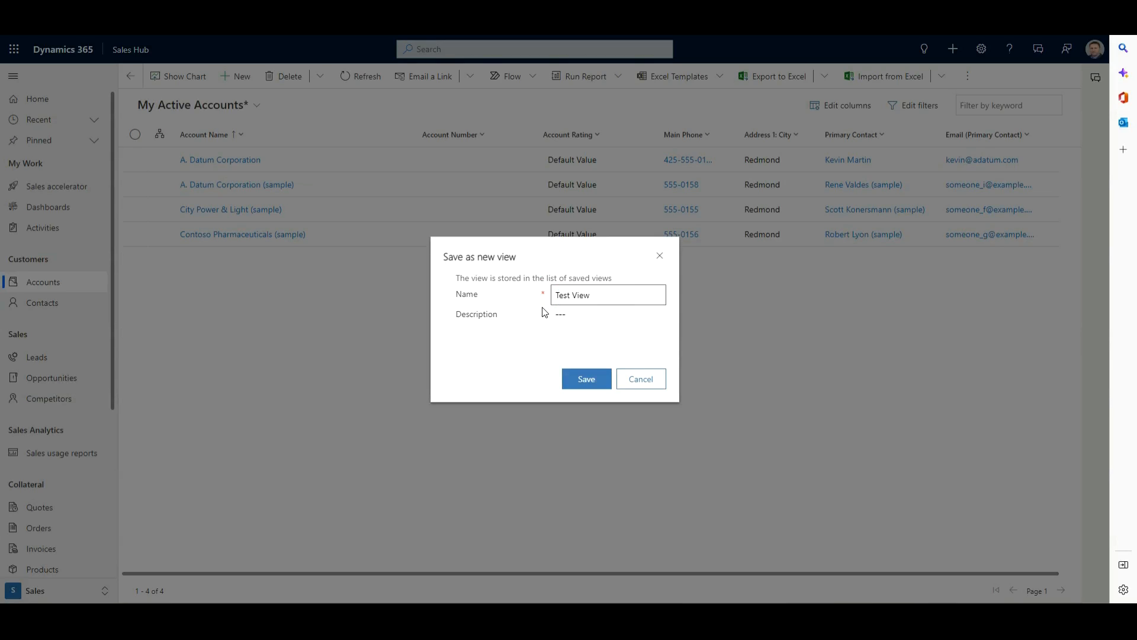
left_click(585, 379)
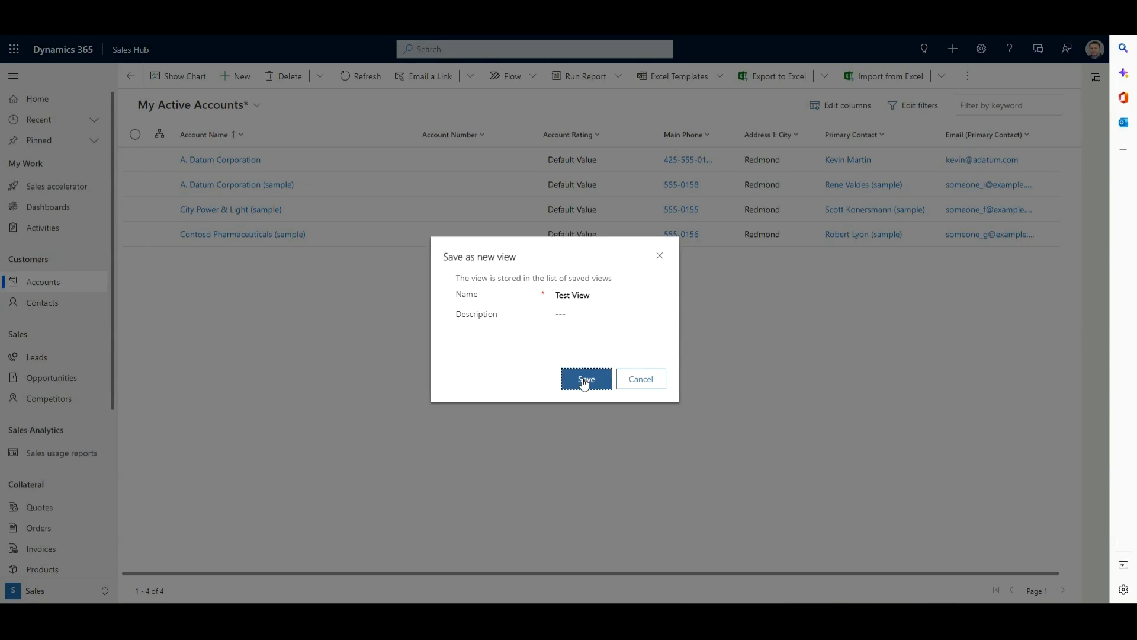
left_click(586, 379)
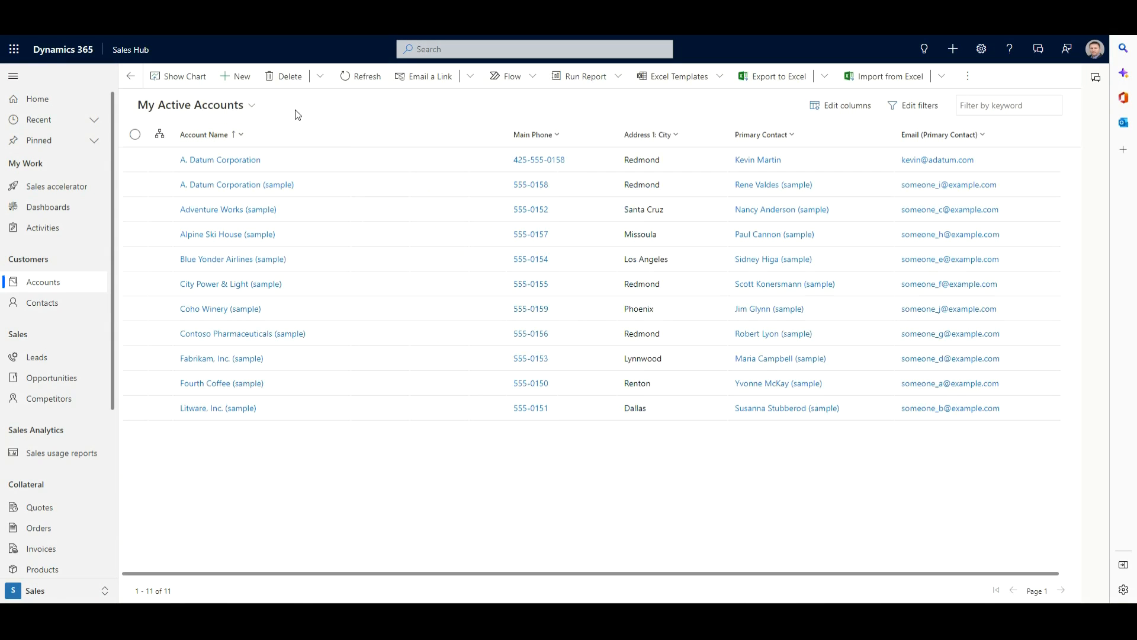
mouse_move(264, 108)
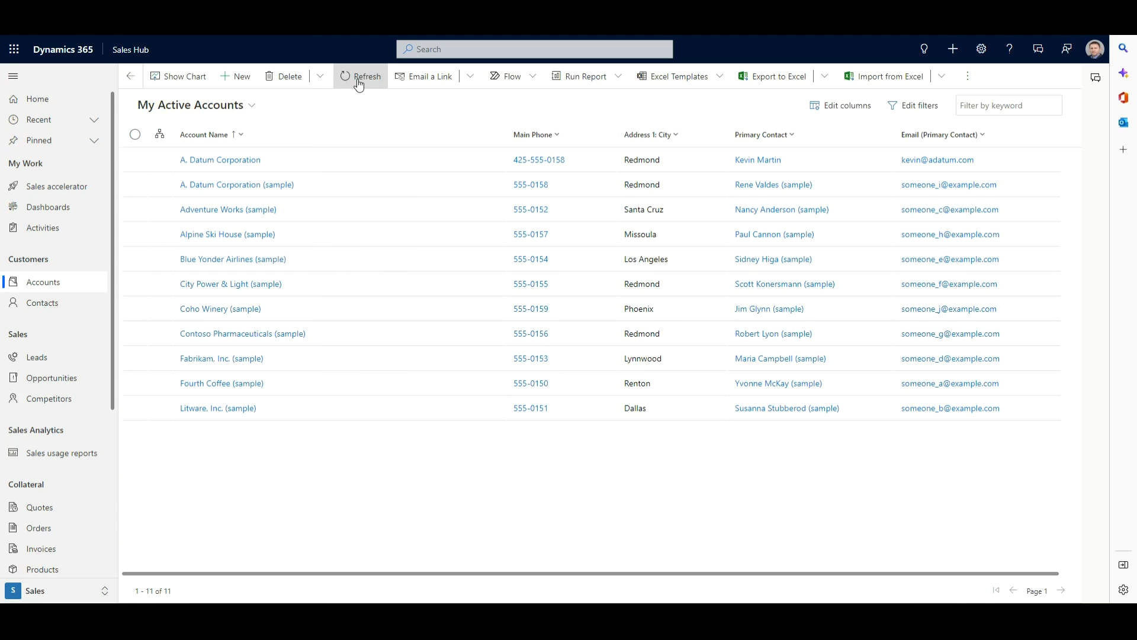
Step: Refresh the accounts list and switch to 'Test View' to confirm its filter and columns
left_click(360, 76)
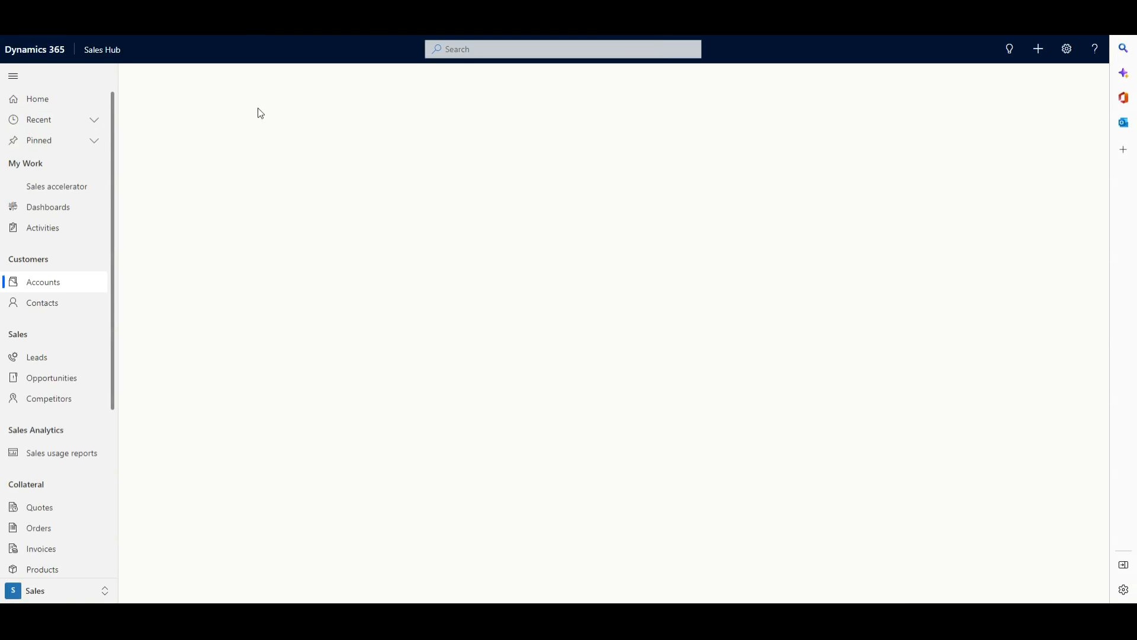
left_click(43, 281)
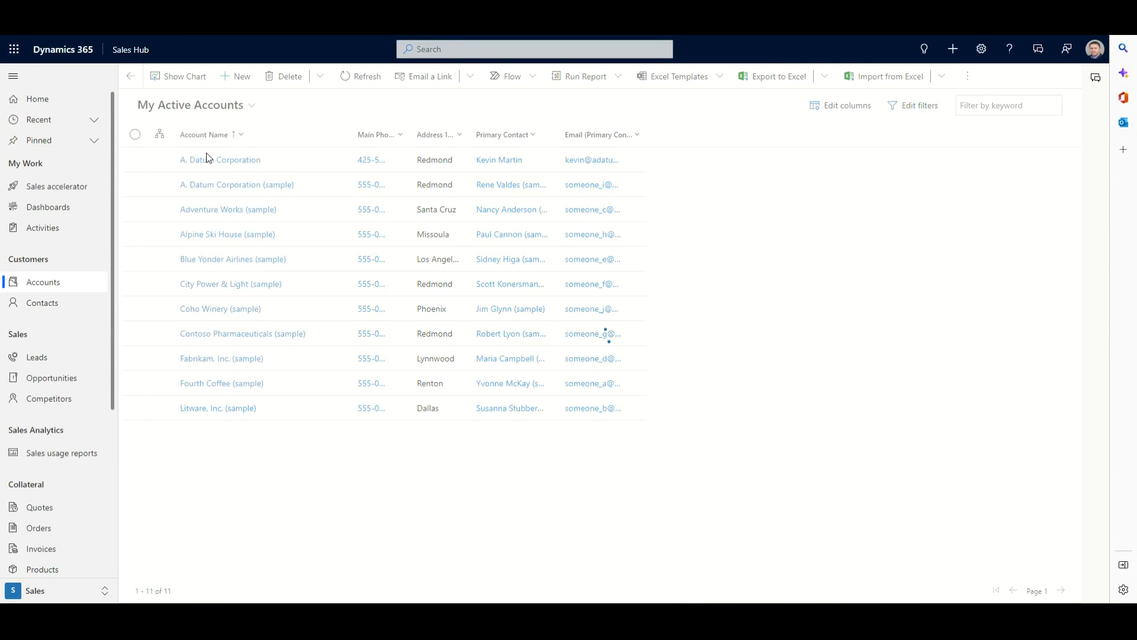
left_click(197, 106)
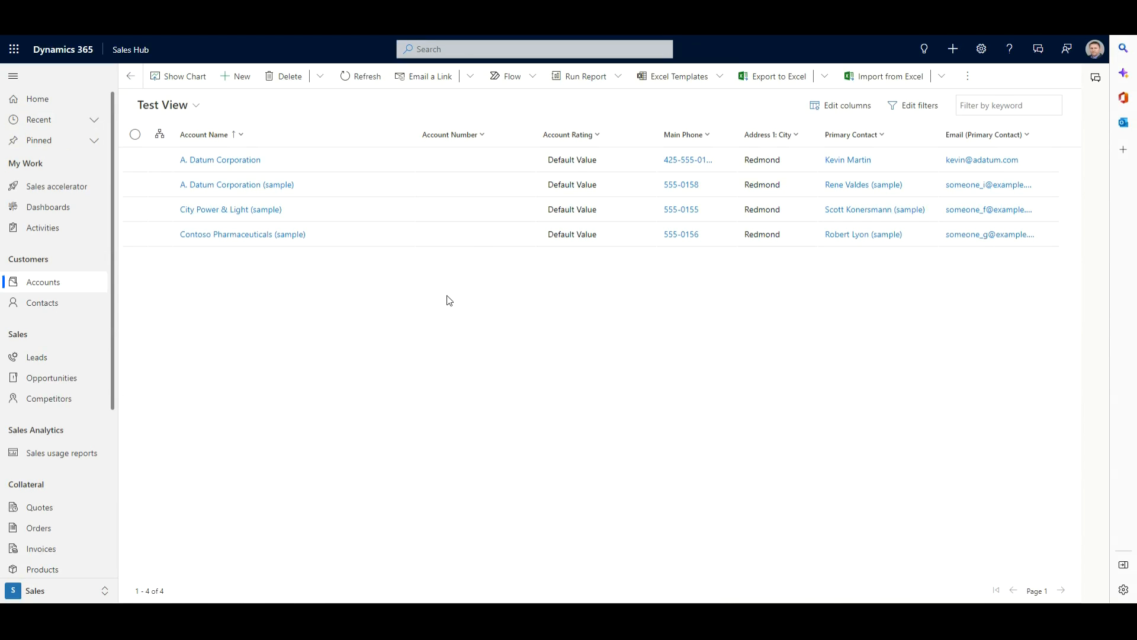
mouse_move(363, 294)
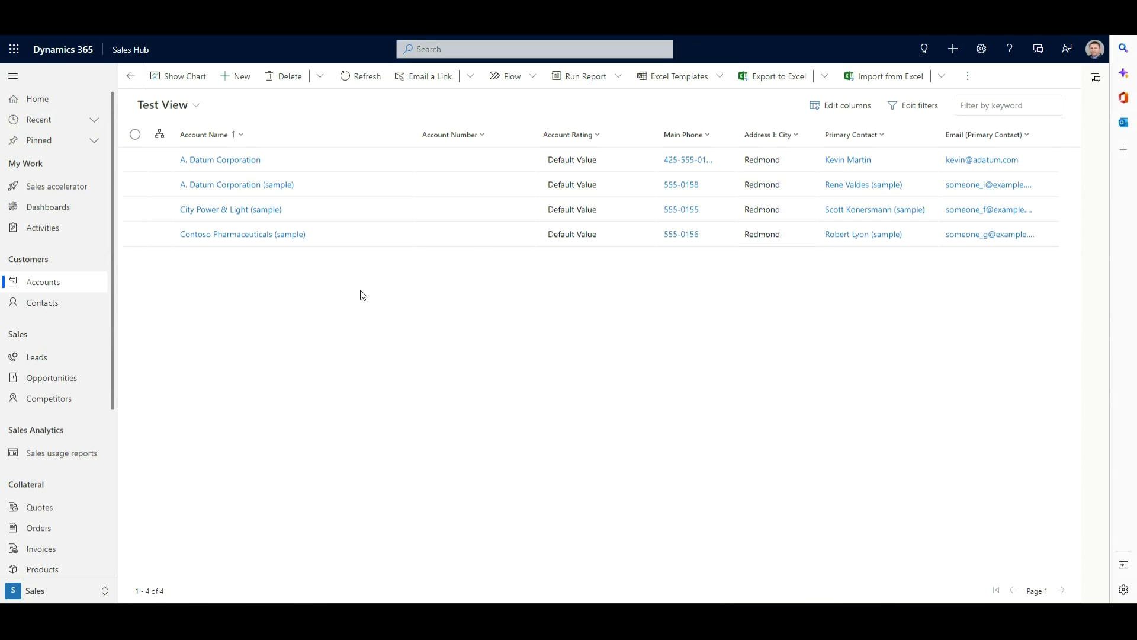
mouse_move(241, 233)
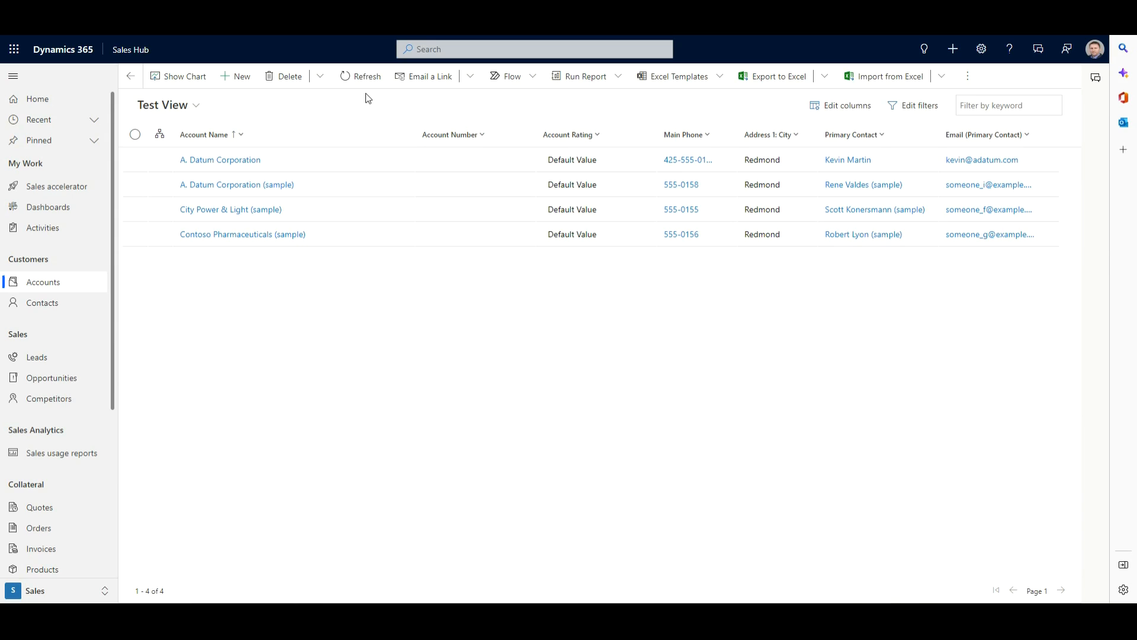
mouse_move(518, 111)
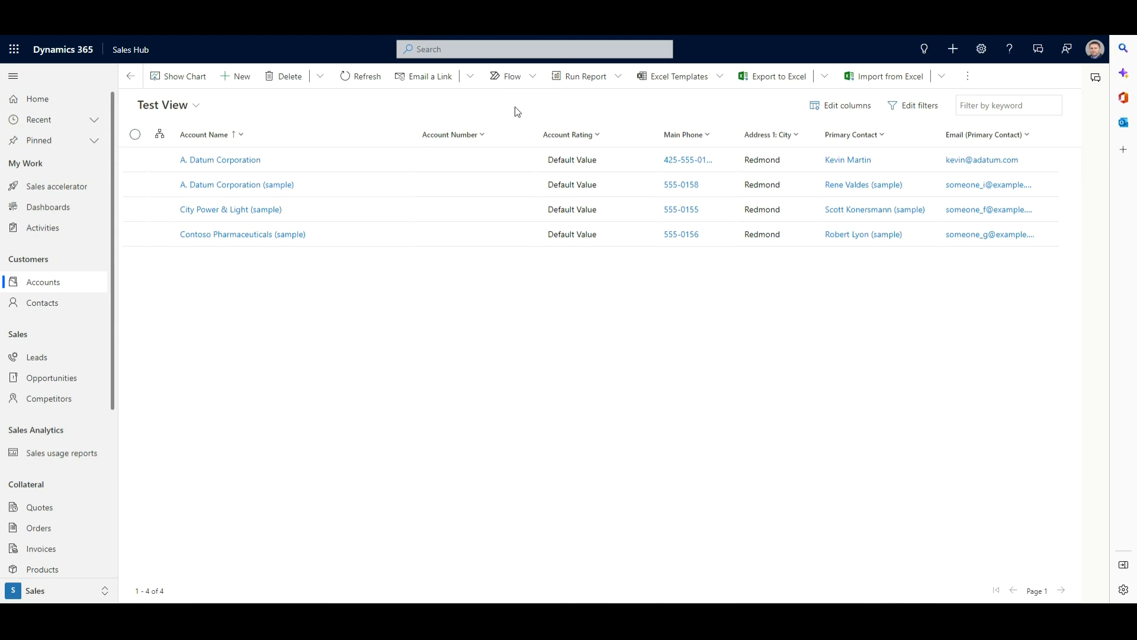